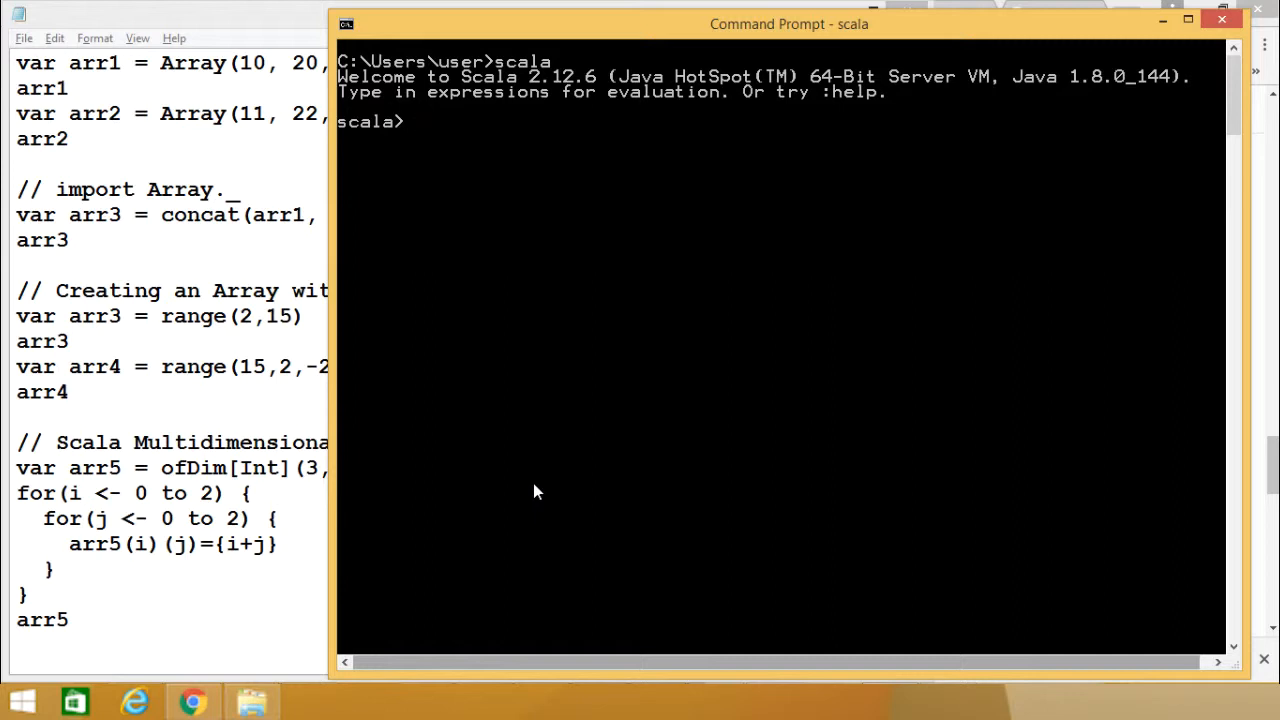
pyautogui.moveTo(275, 280)
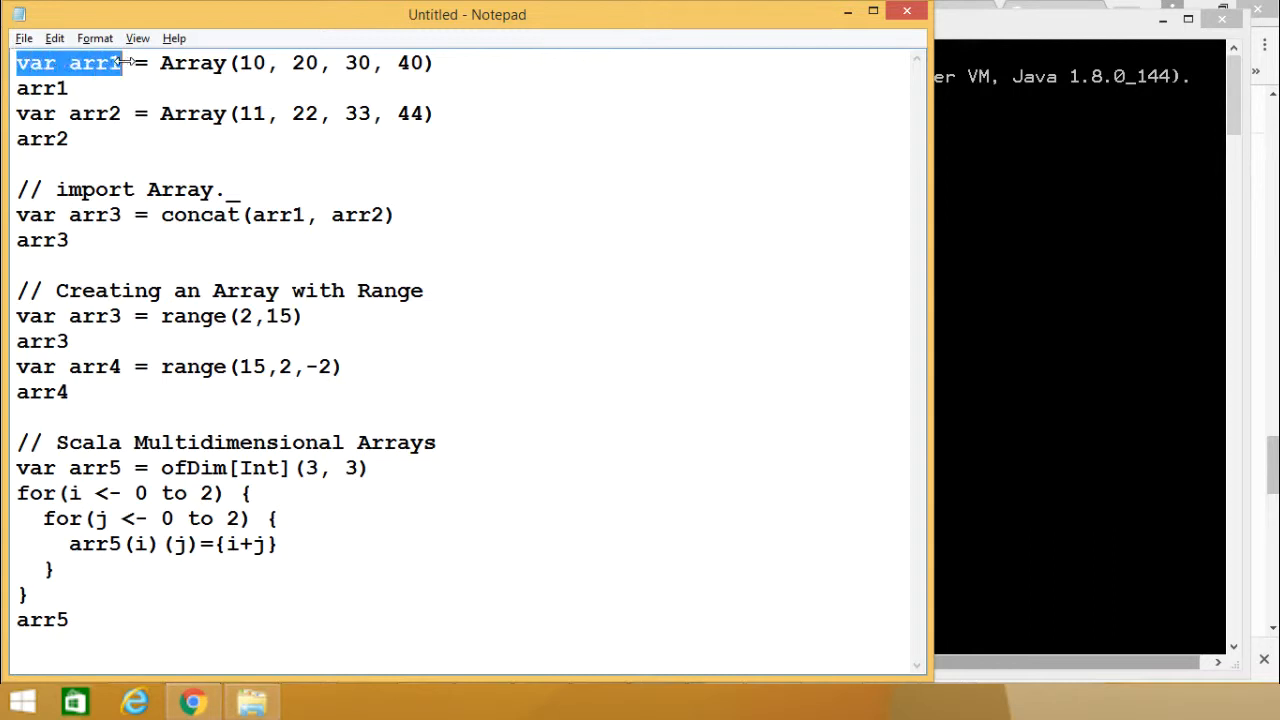
# Copy the arr1 and arr2 definitions from Notepad to run in the Scala REPL.
pyautogui.moveTo(120, 63); pyautogui.dragTo(290, 63)
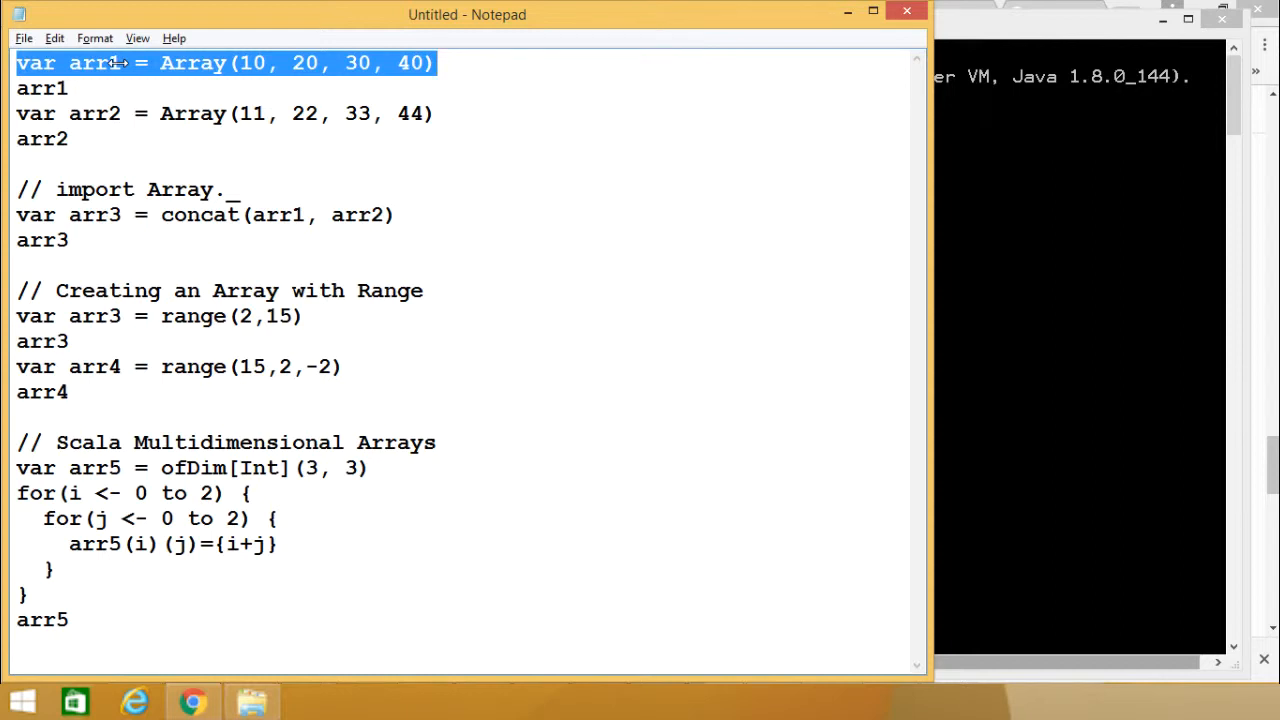
pyautogui.doubleClick(94, 113)
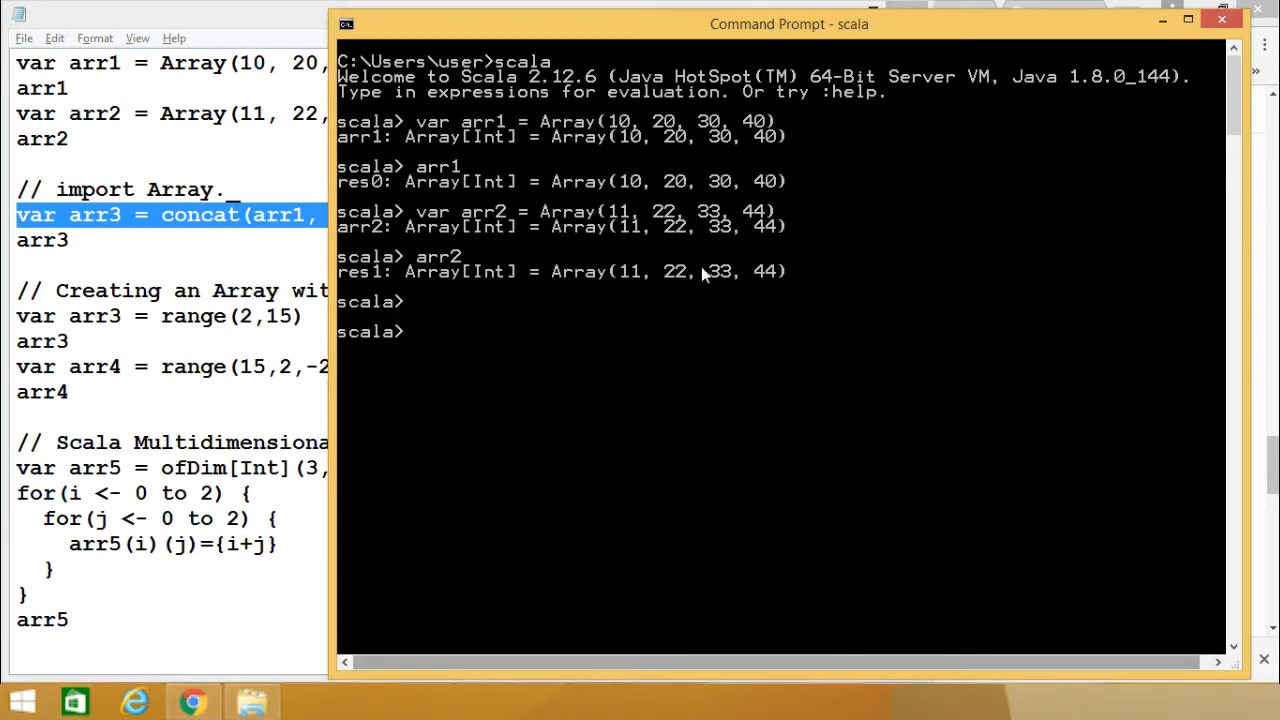
# Define arr3 as concat(arr1, arr2), which fails with 'not found: value concat'.
pyautogui.write('var arr3 = concat(arr1, arr2)')
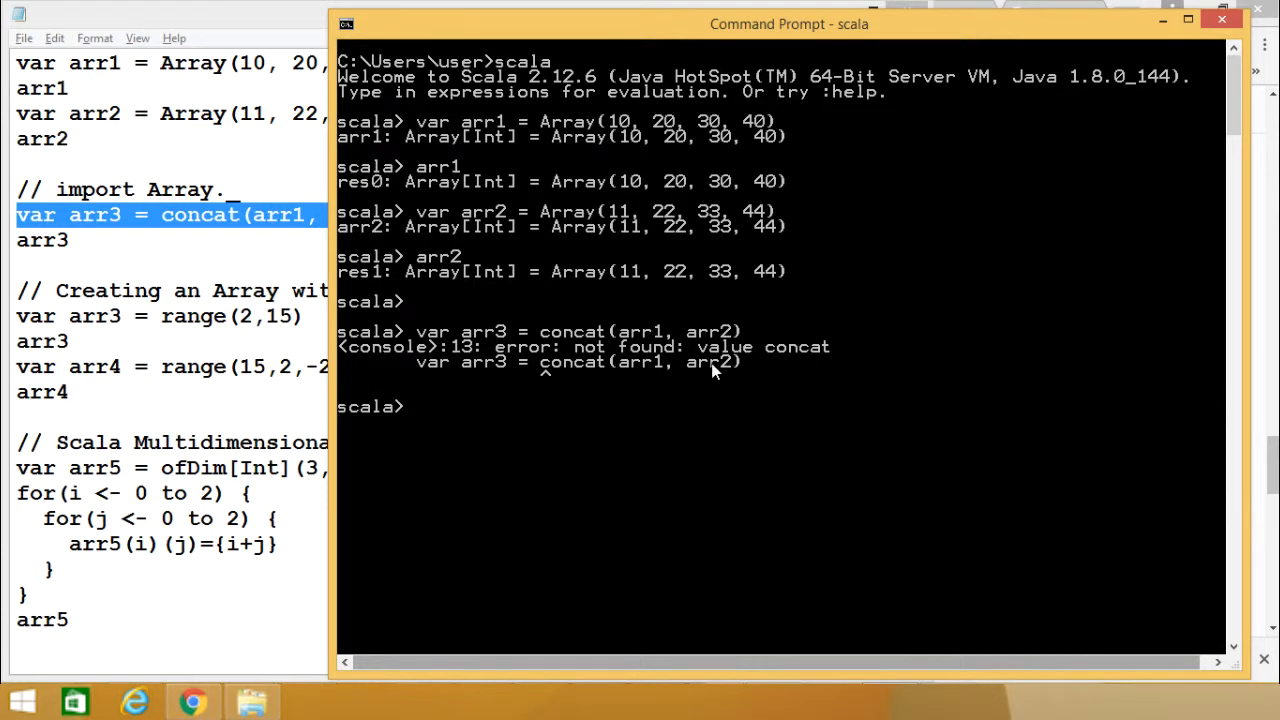
pyautogui.moveTo(818, 362)
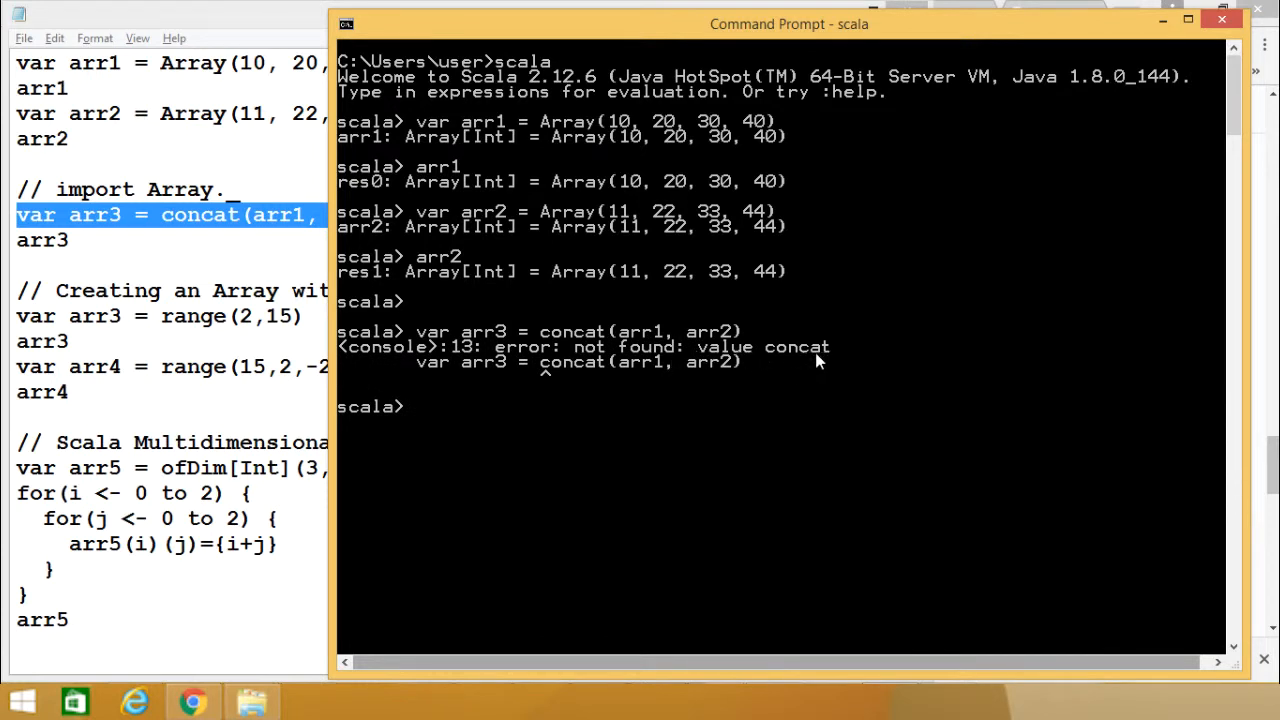
pyautogui.moveTo(465, 373)
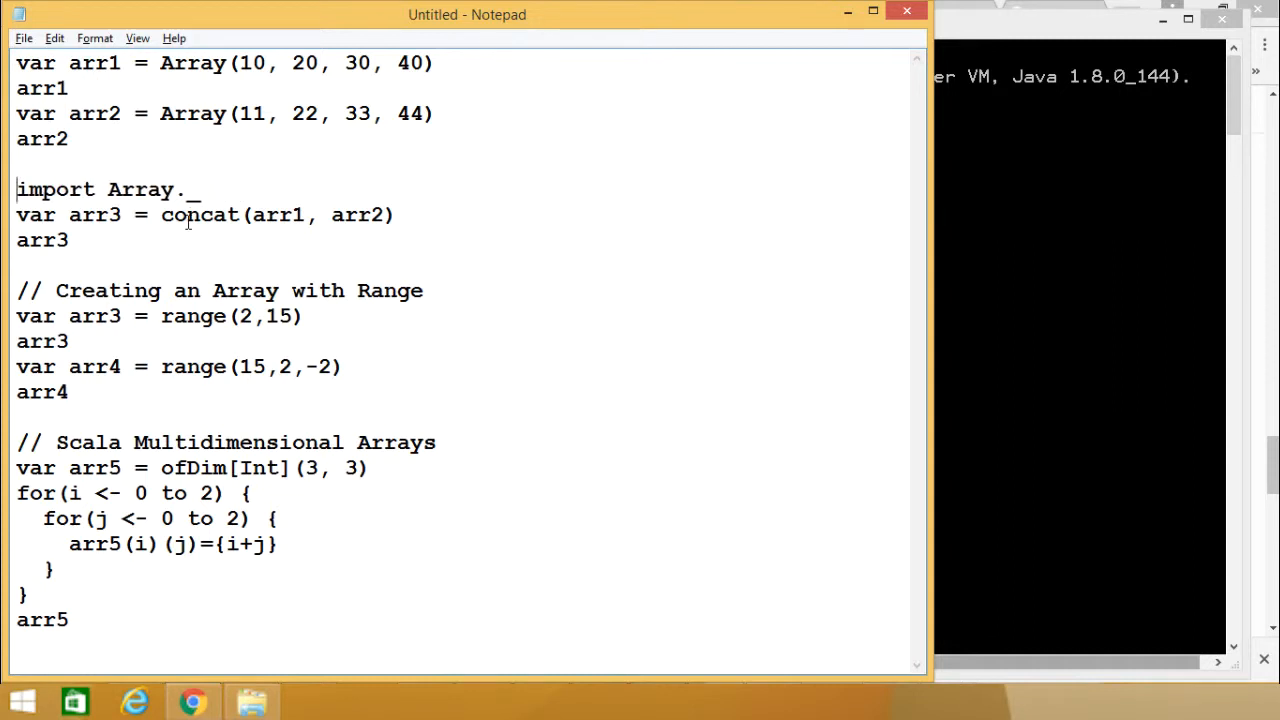
# Import Array._ so concat(arr1, arr2) yields arr3 = Array(10, 20, 30, 40, 11, 22, 33, 44).
pyautogui.moveTo(16, 189); pyautogui.dragTo(70, 240)
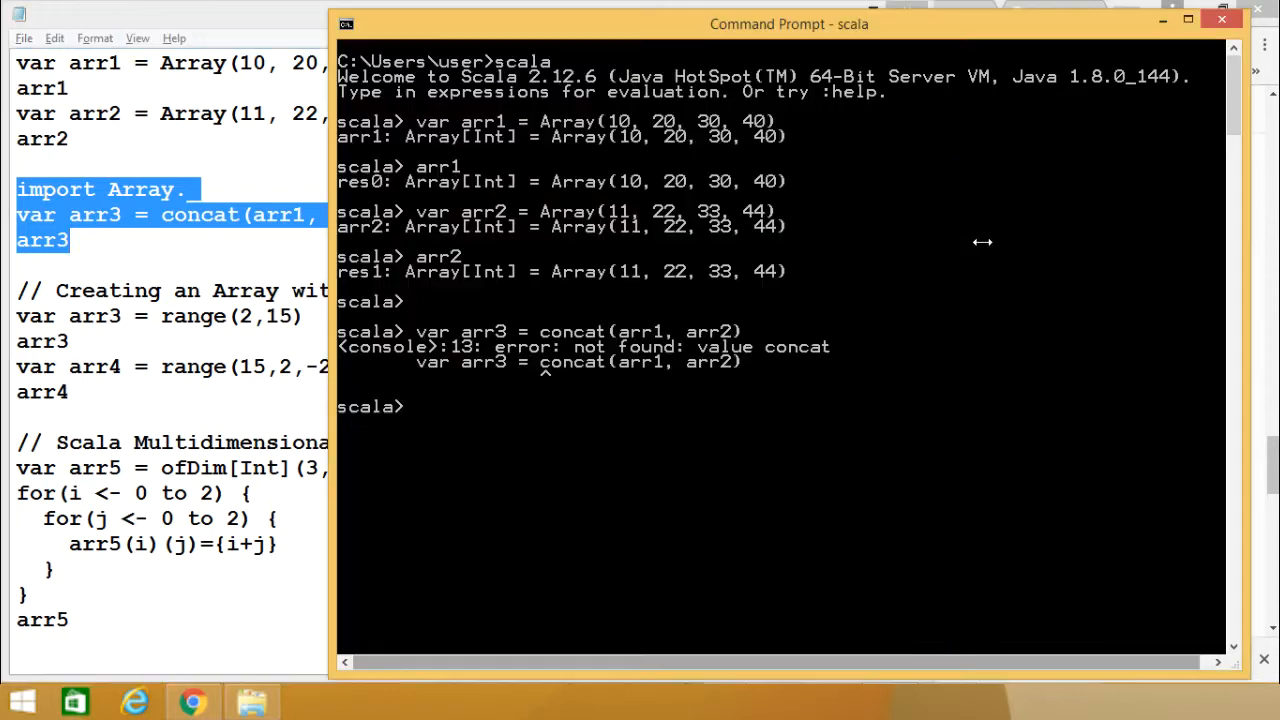
pyautogui.write('import Array._')
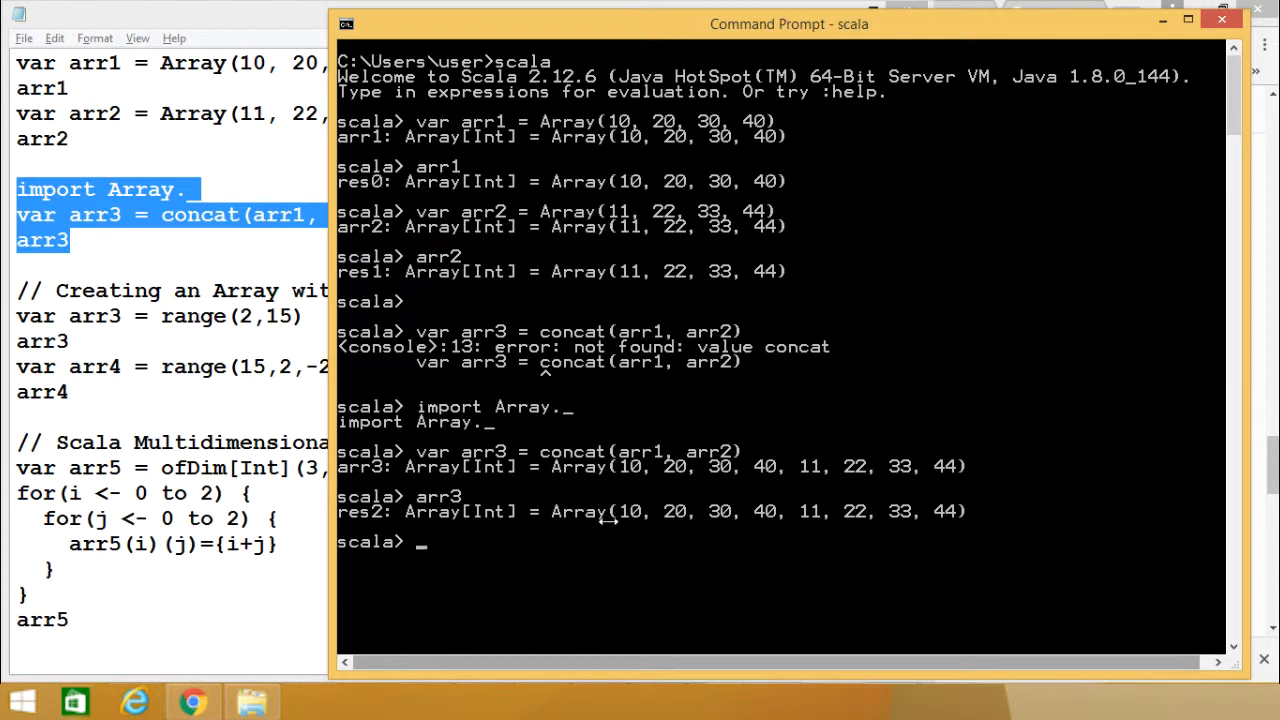
pyautogui.moveTo(540, 407)
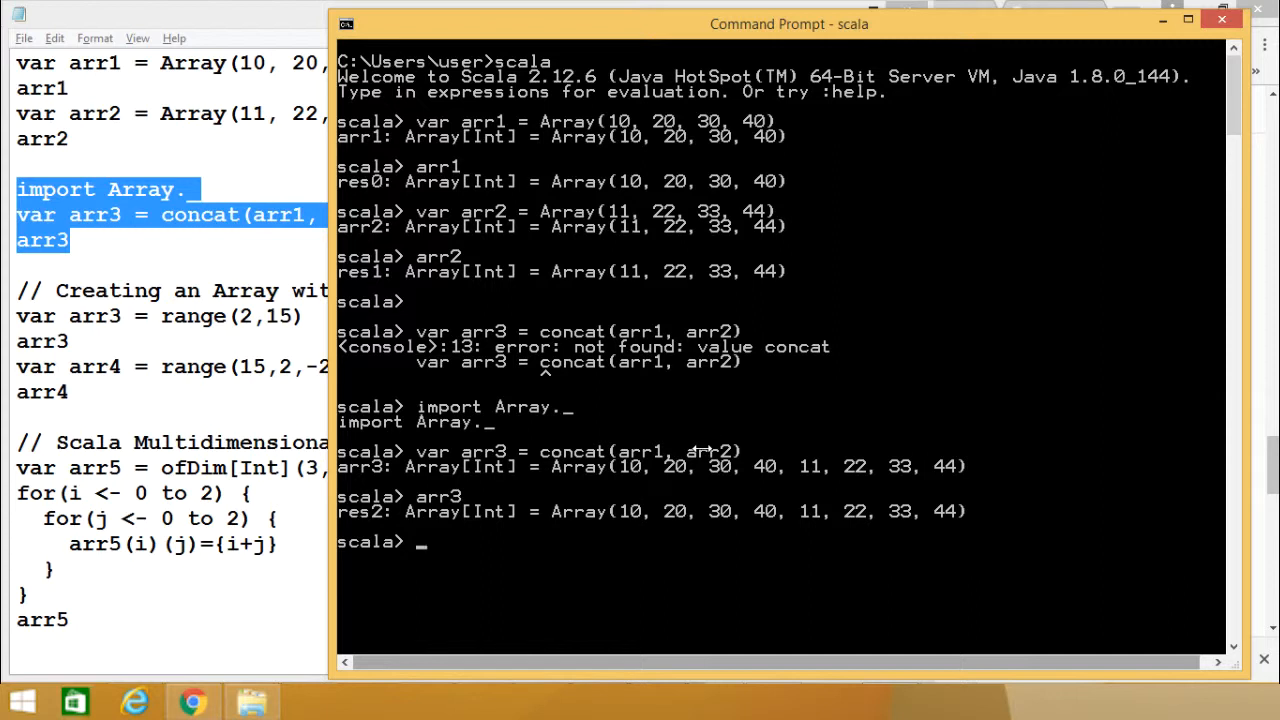
pyautogui.moveTo(460, 497)
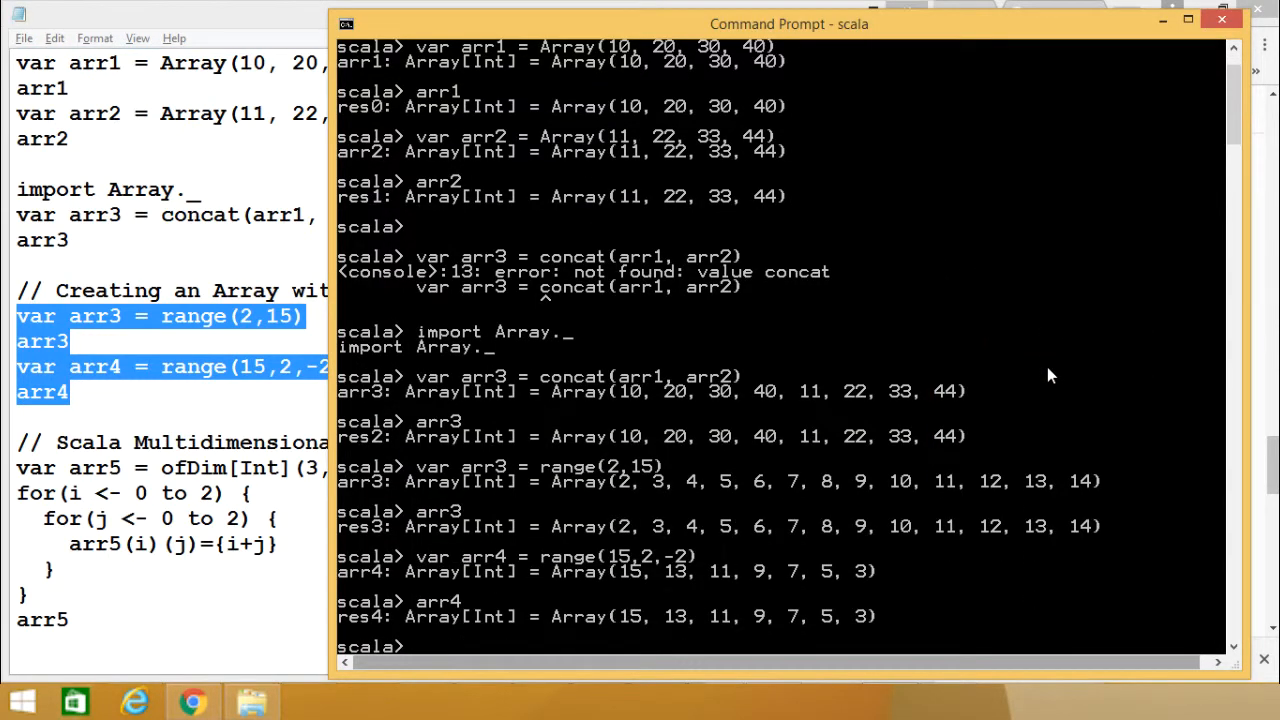
pyautogui.moveTo(475, 475)
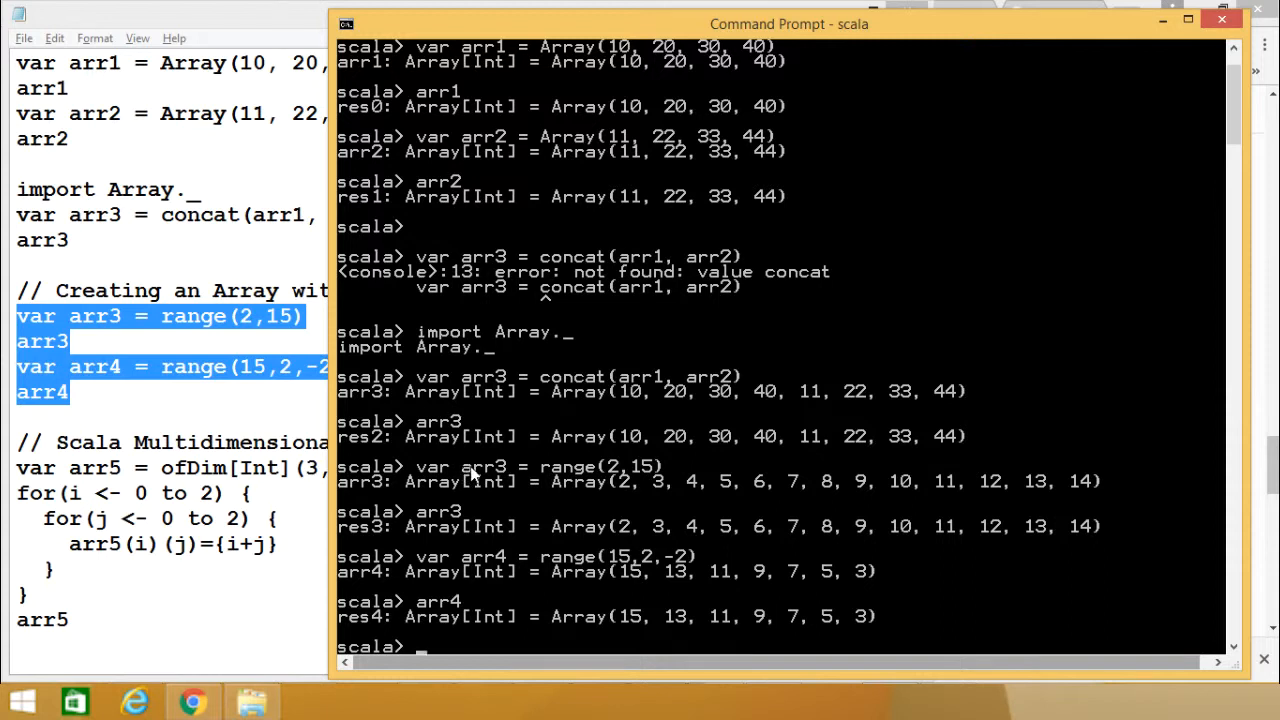
pyautogui.moveTo(575, 476)
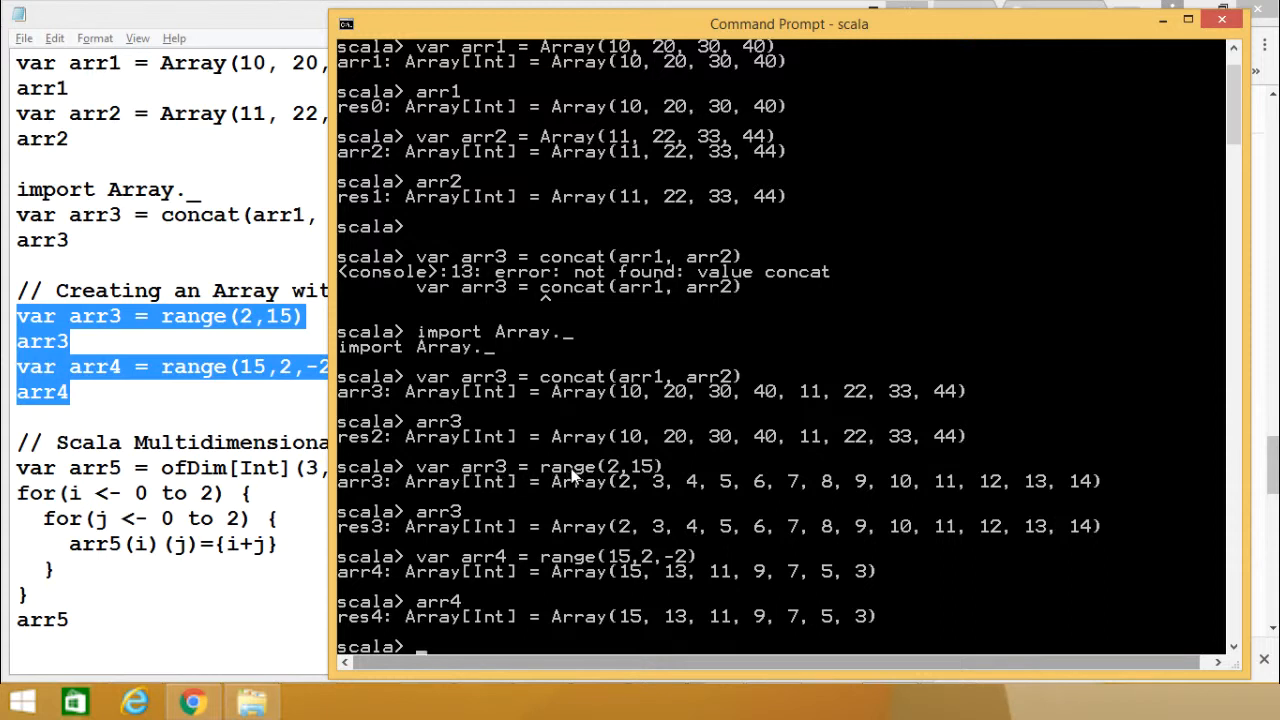
pyautogui.moveTo(645, 475)
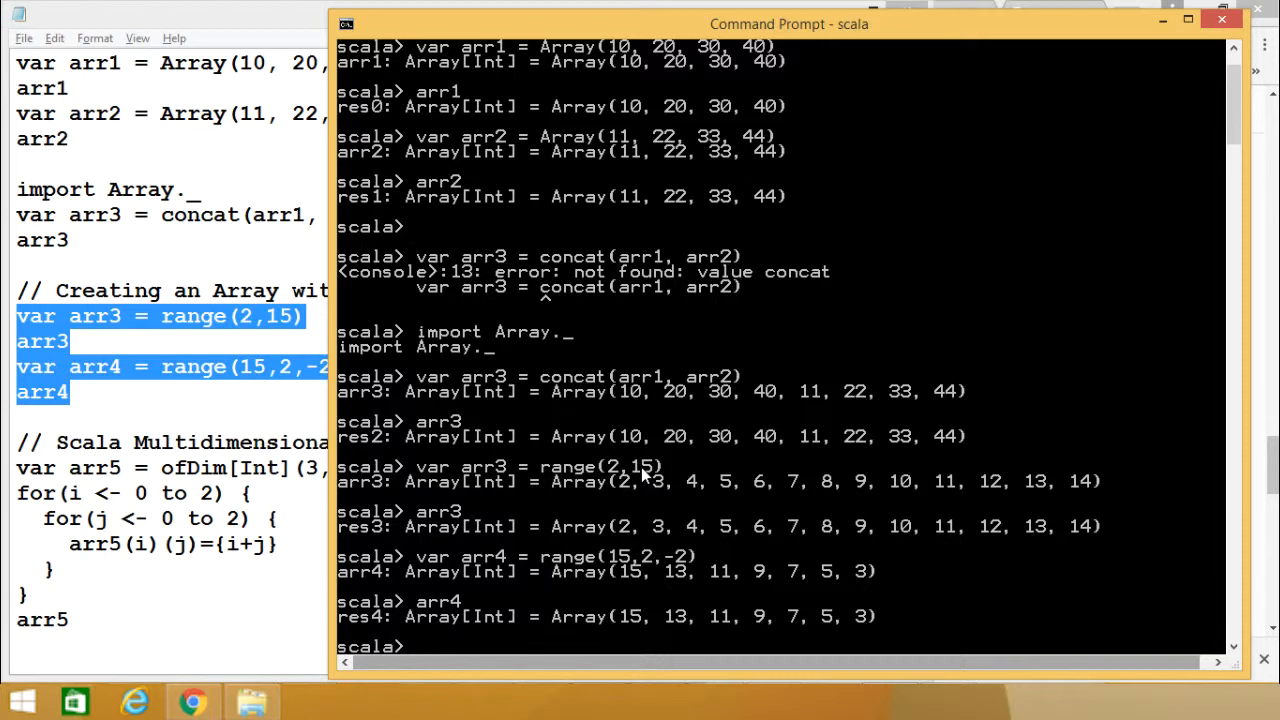
pyautogui.moveTo(650, 473)
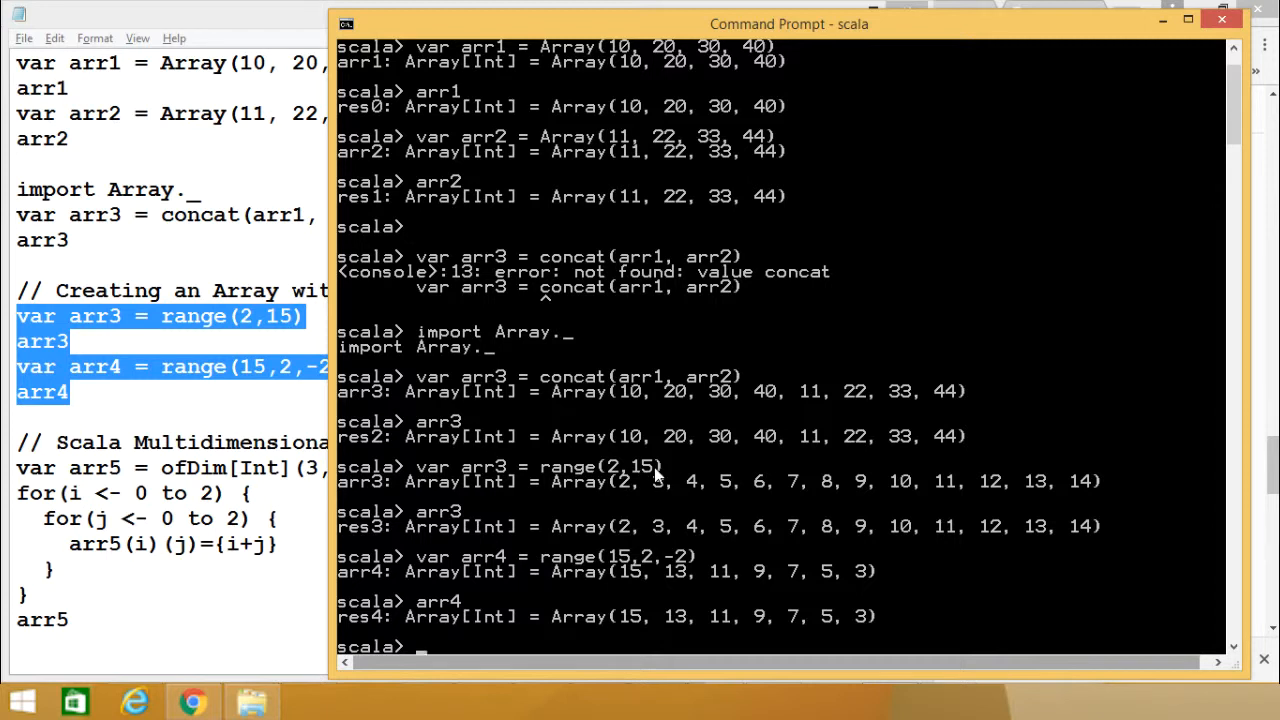
pyautogui.moveTo(668, 476)
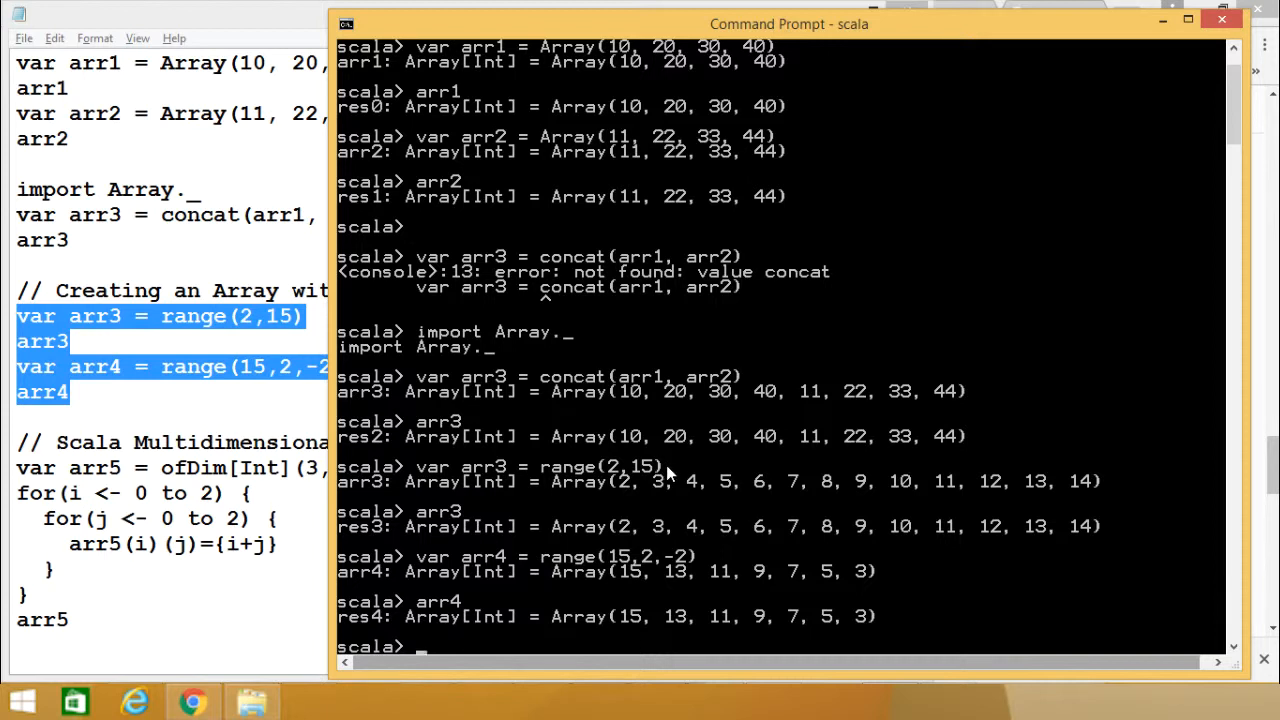
pyautogui.moveTo(410, 497)
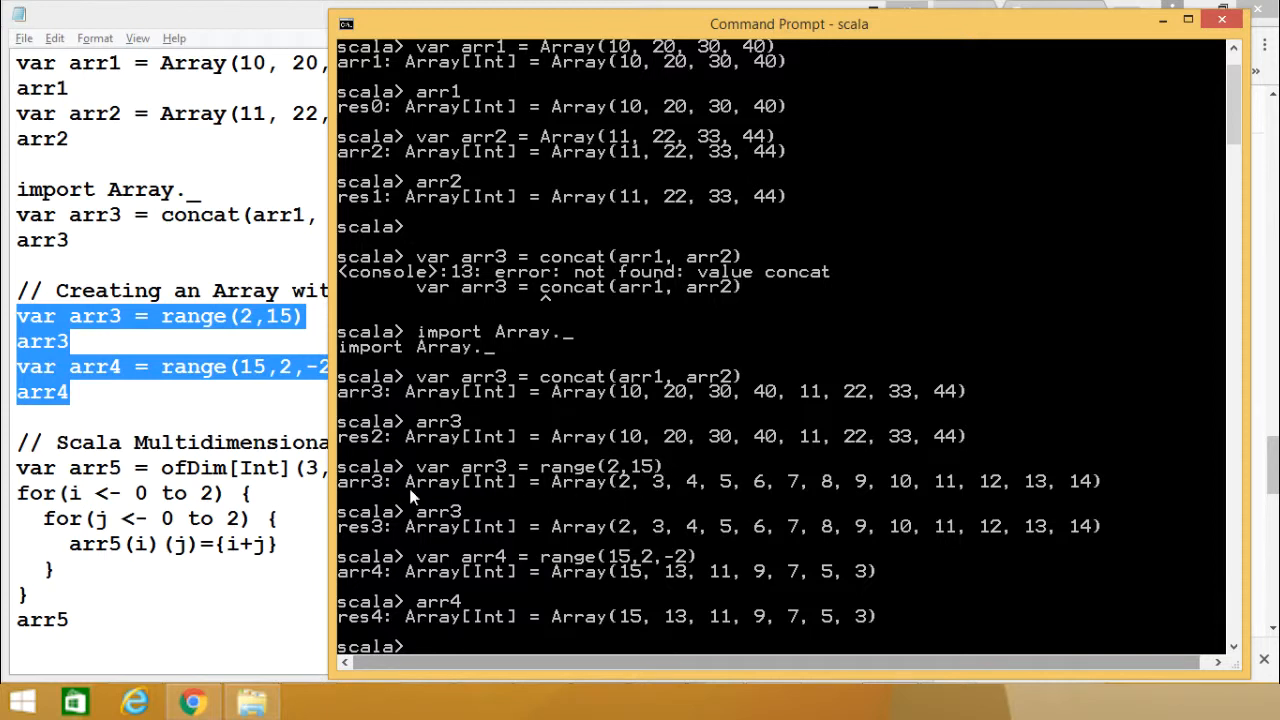
pyautogui.moveTo(615, 487)
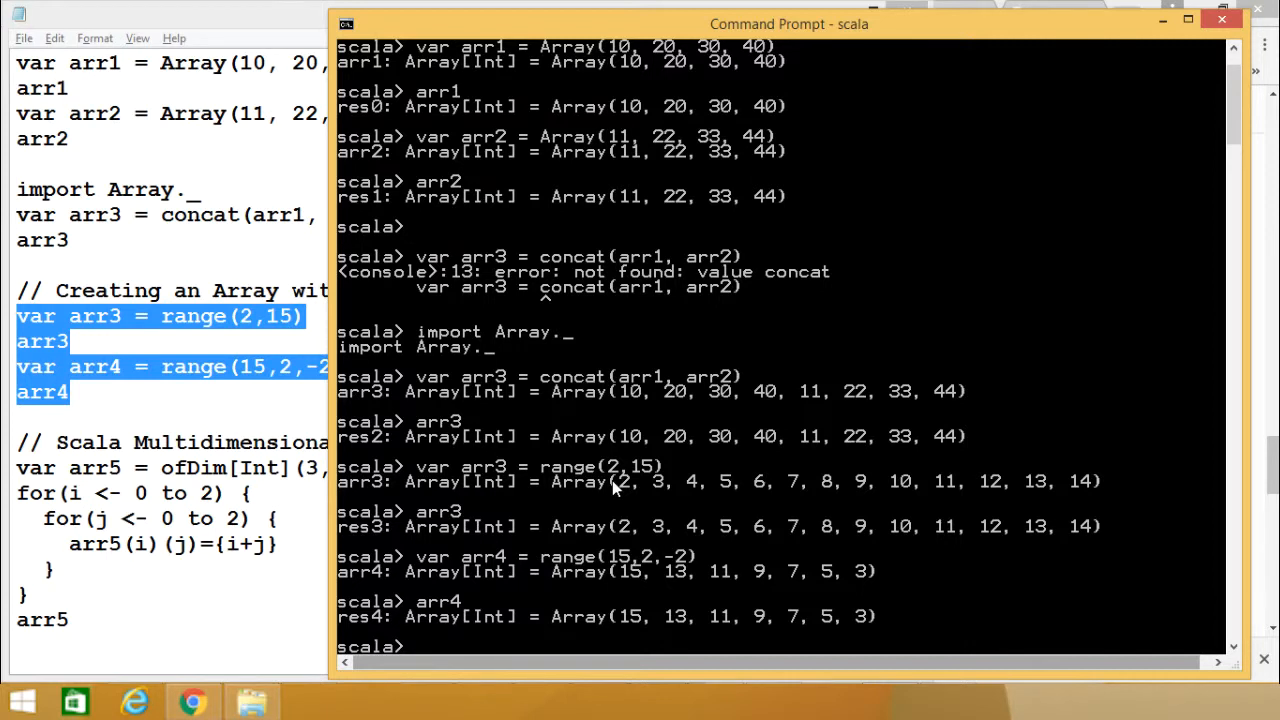
pyautogui.moveTo(658, 483)
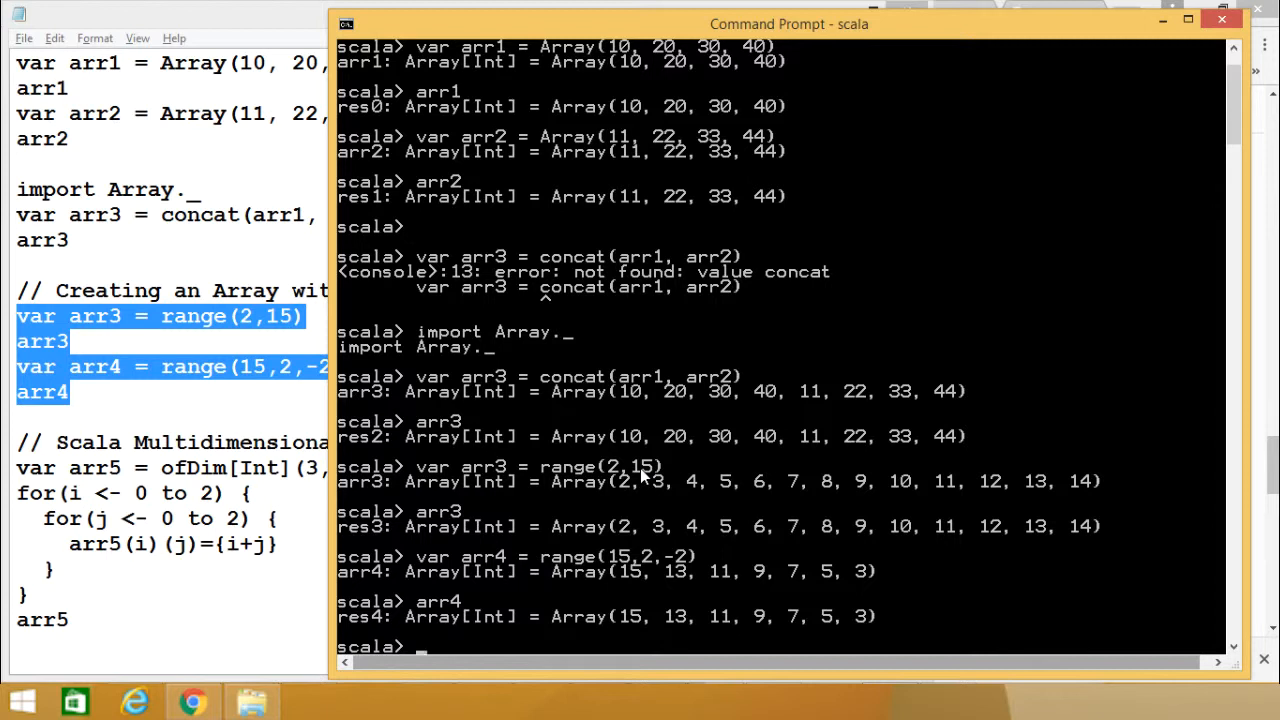
pyautogui.moveTo(650, 508)
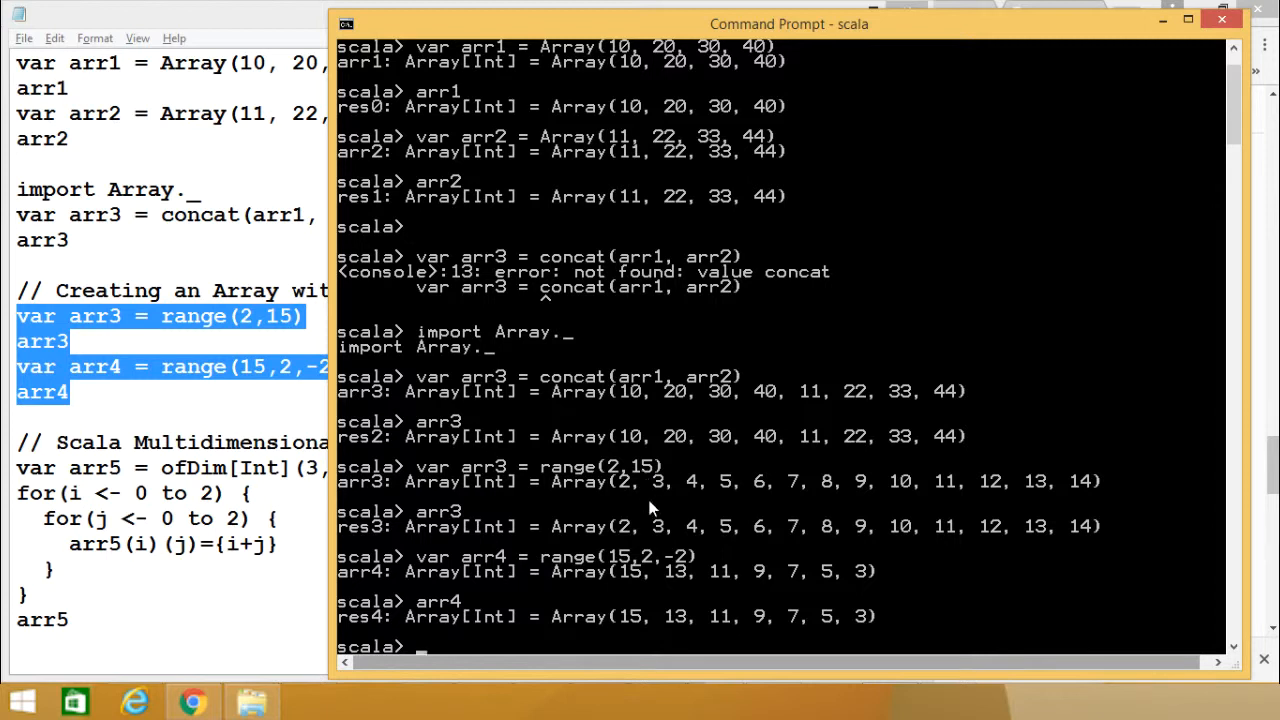
pyautogui.moveTo(920, 490)
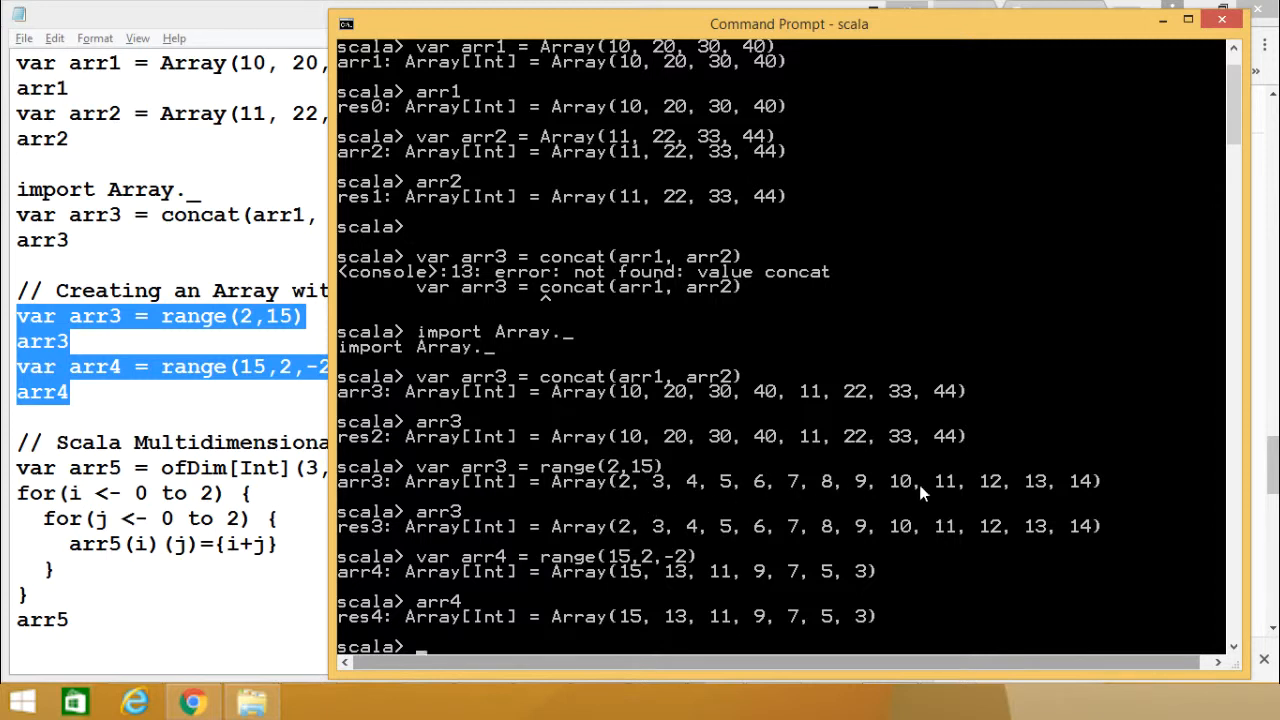
pyautogui.moveTo(1086, 485)
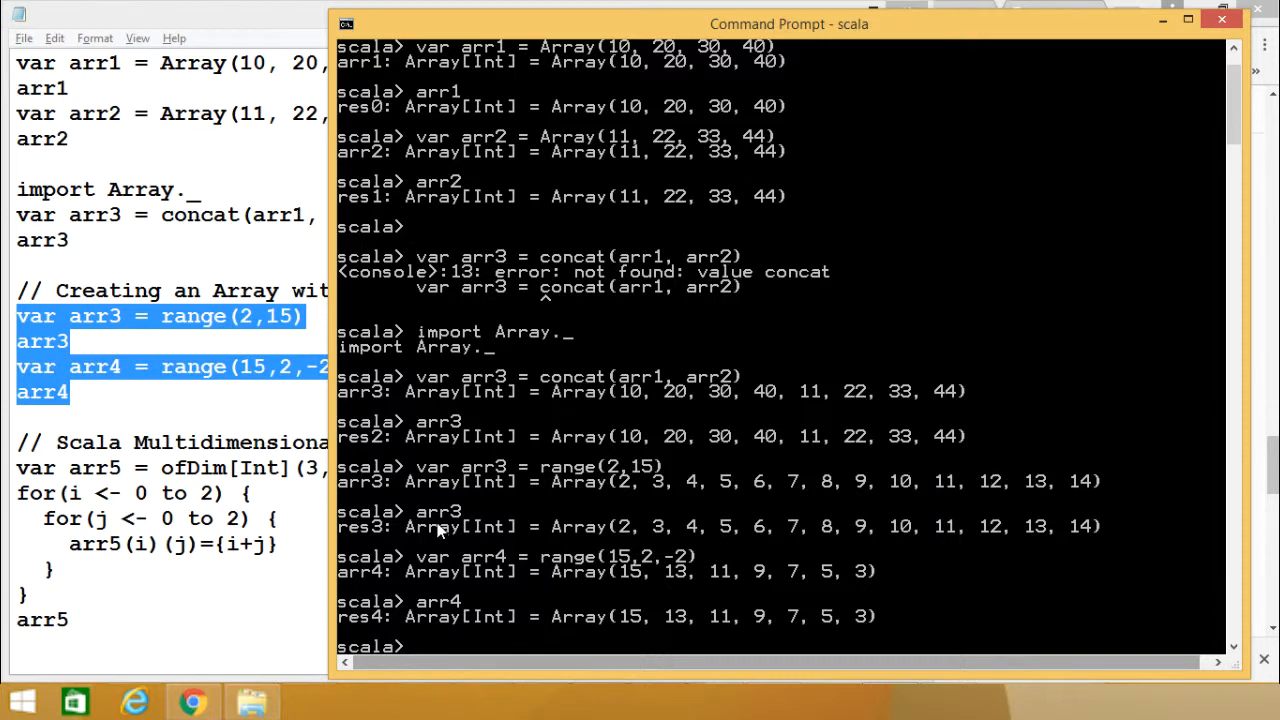
pyautogui.moveTo(480, 526)
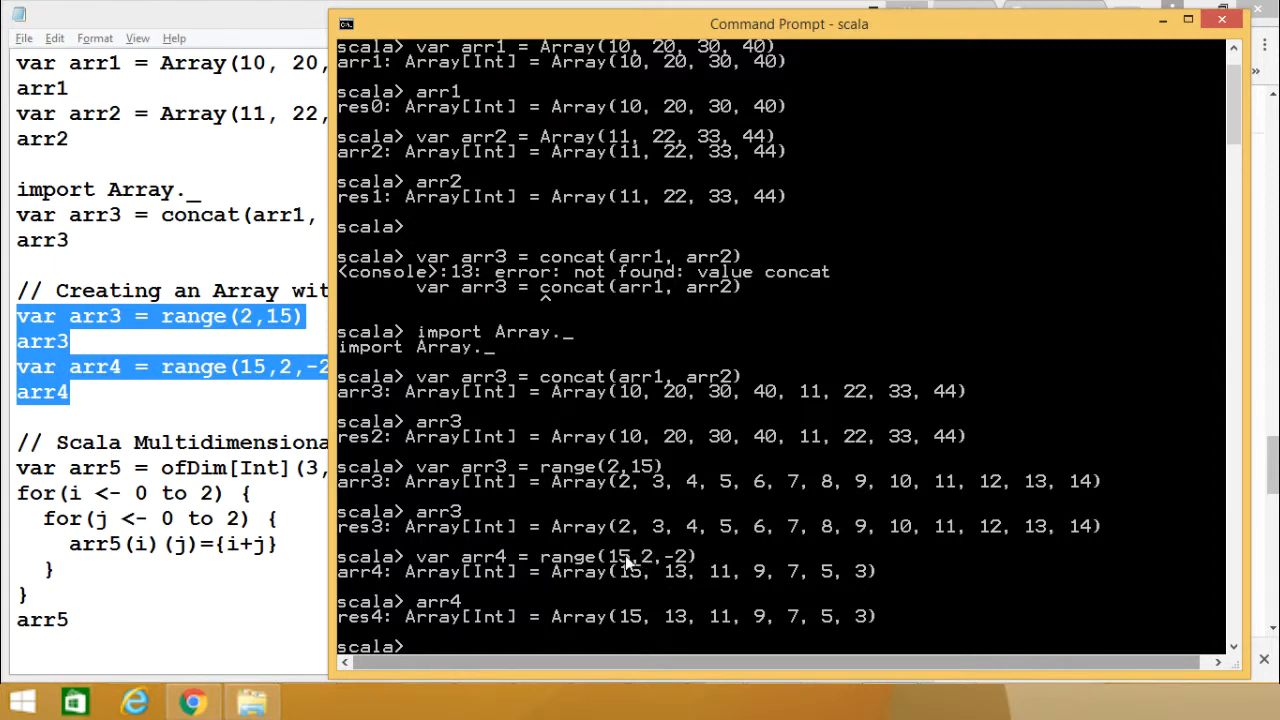
pyautogui.moveTo(678, 568)
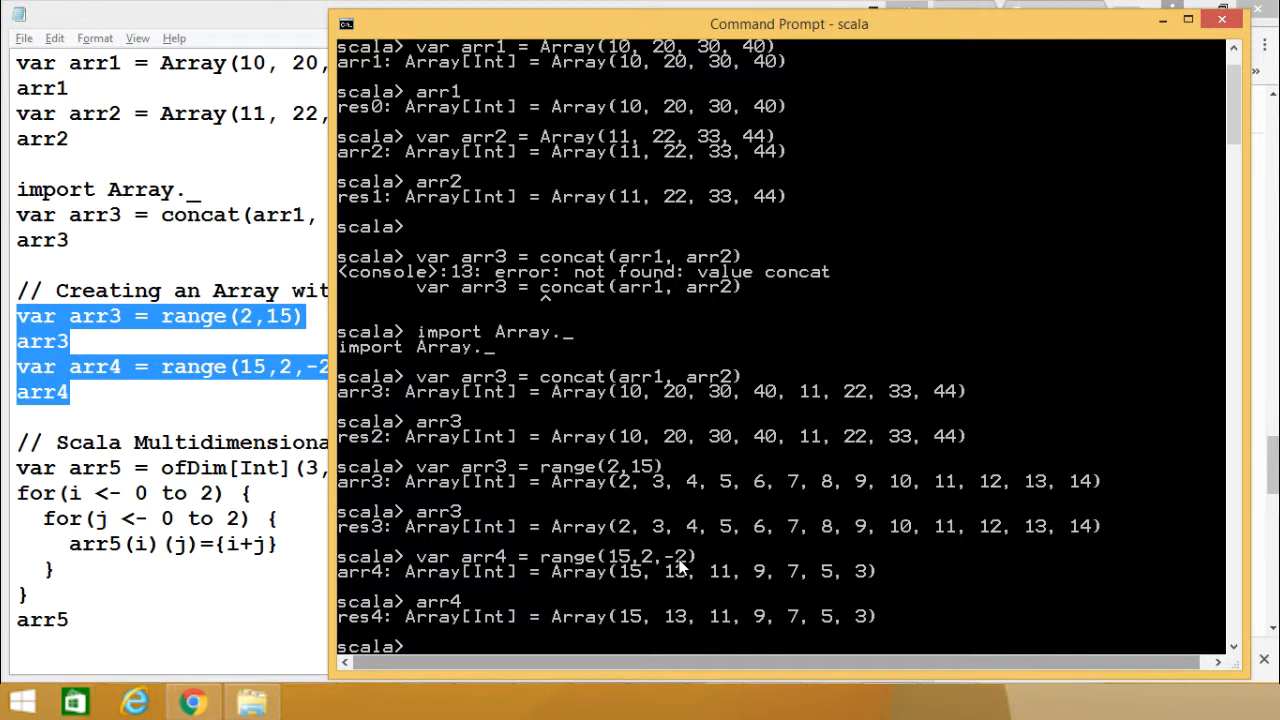
pyautogui.moveTo(620, 567)
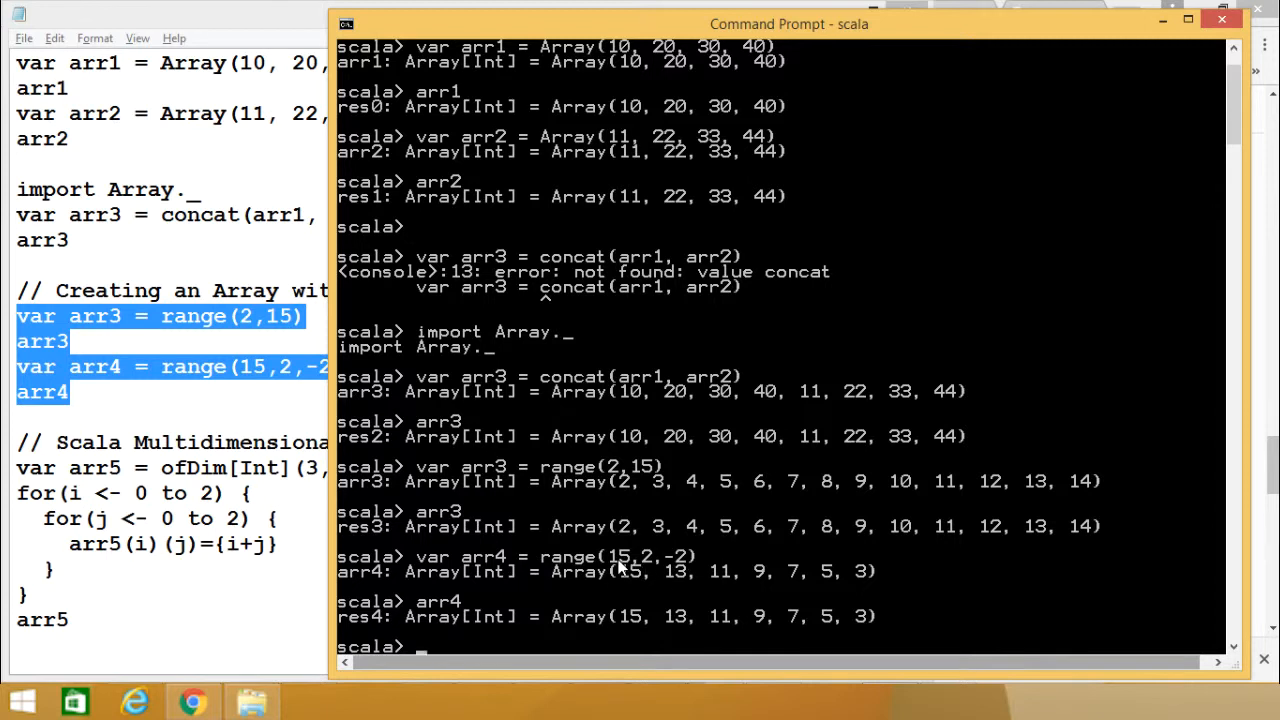
pyautogui.moveTo(648, 566)
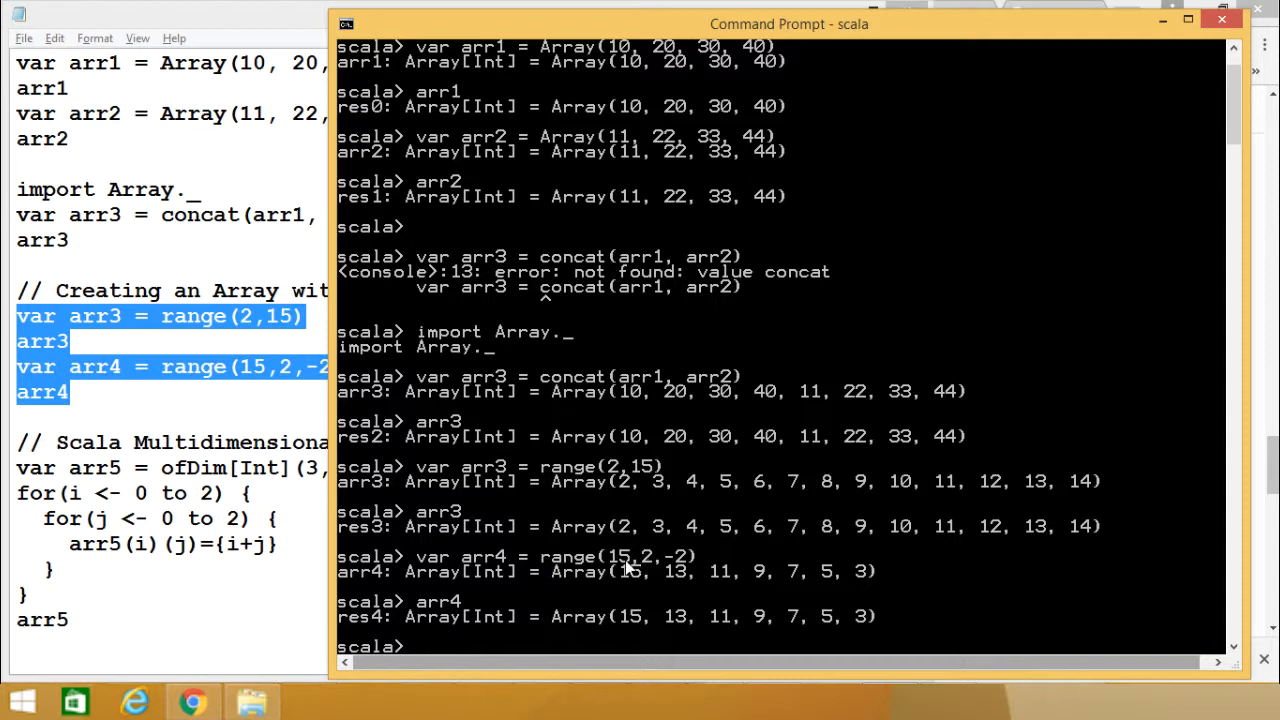
pyautogui.moveTo(665, 570)
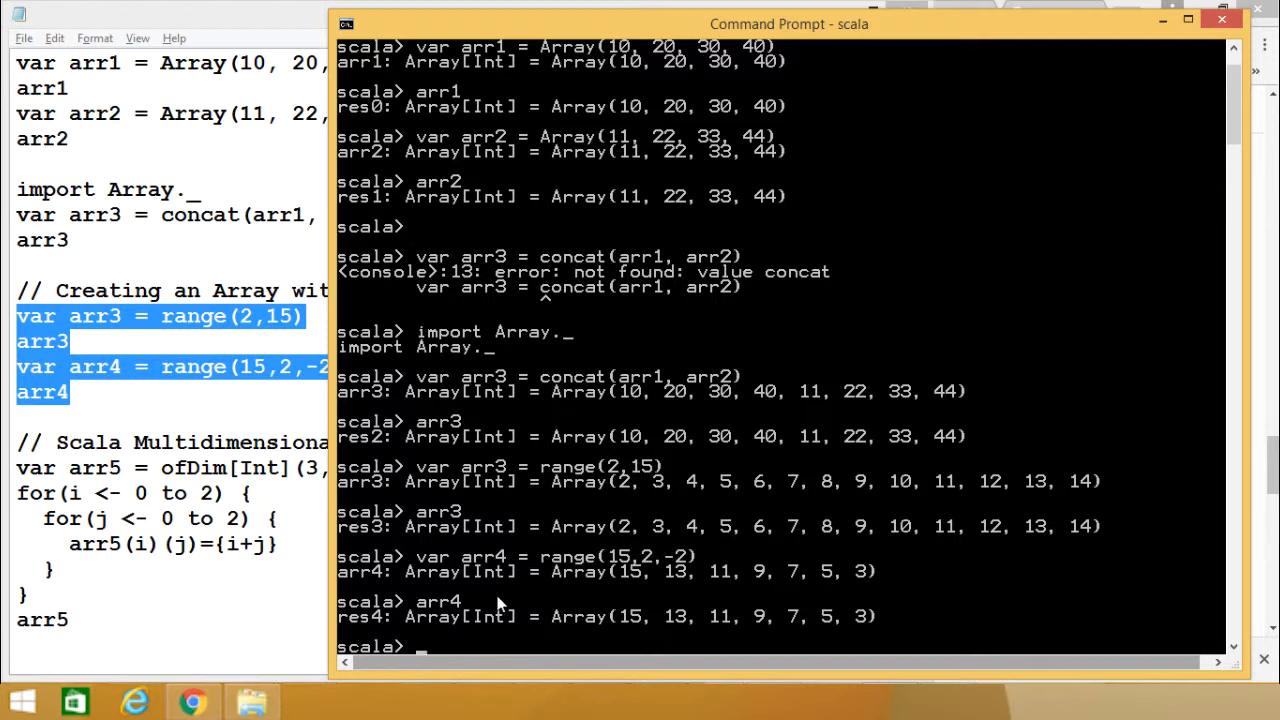
pyautogui.moveTo(420, 612)
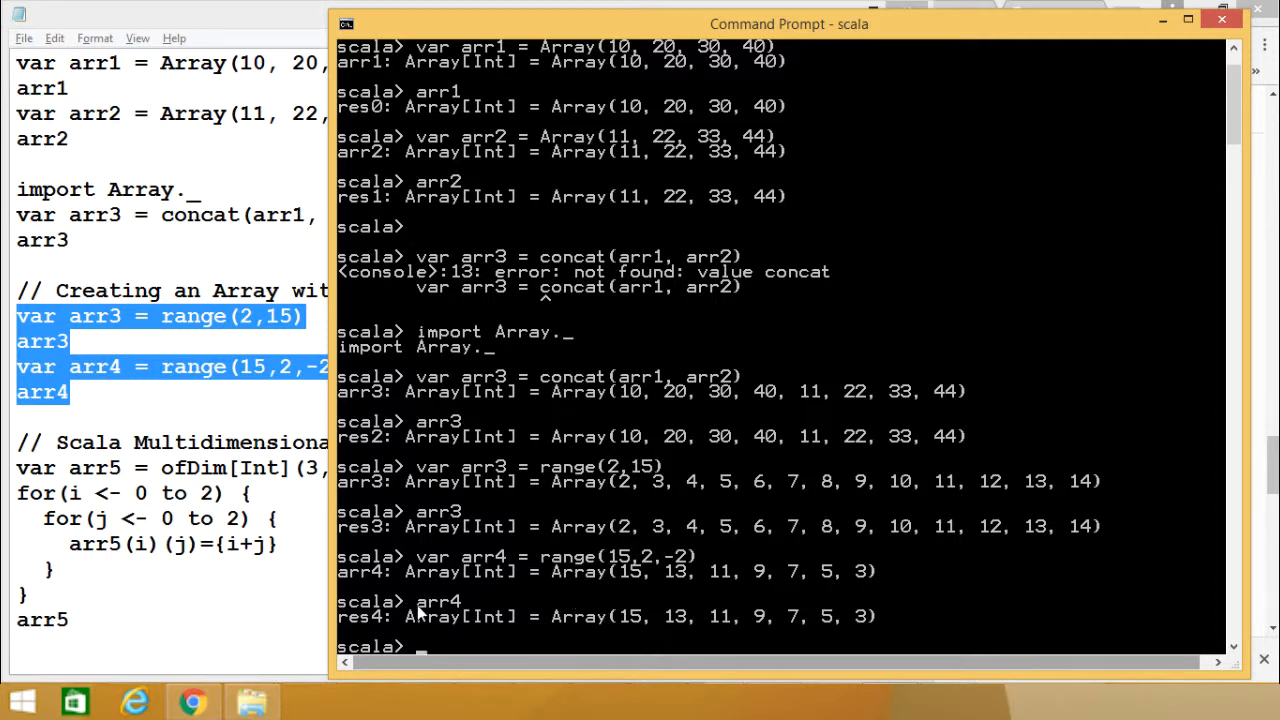
pyautogui.moveTo(835, 625)
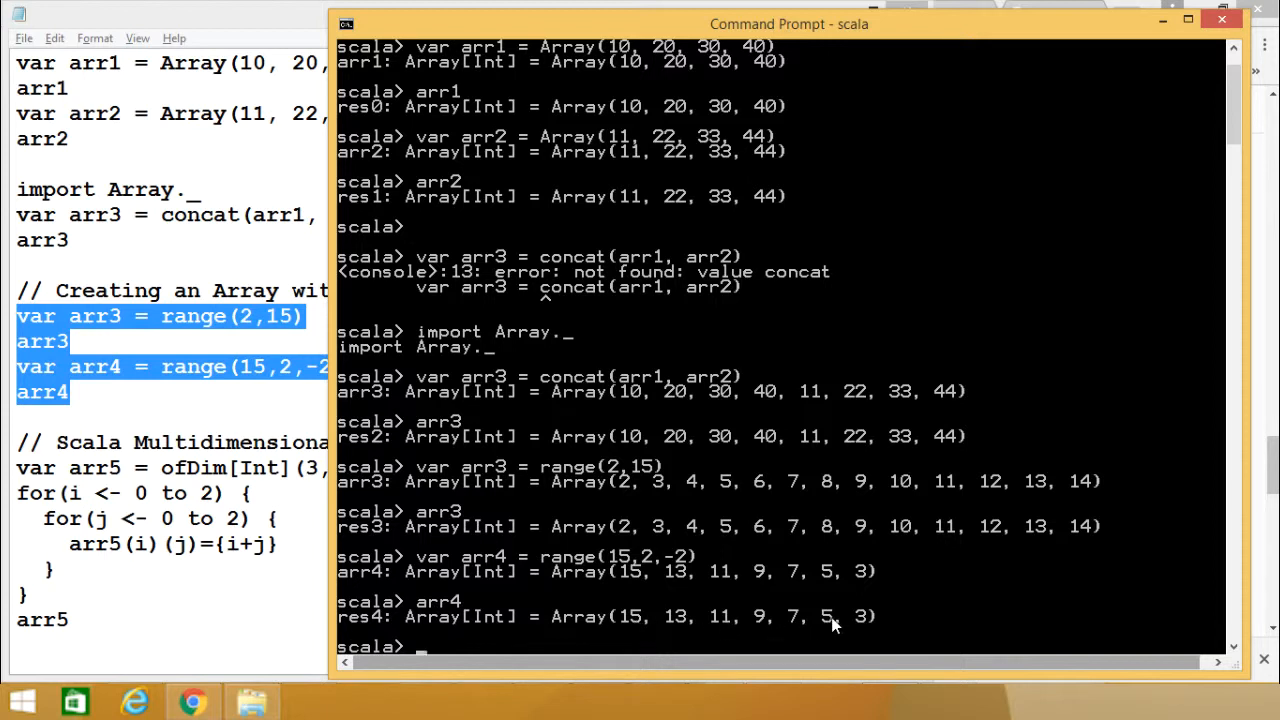
pyautogui.moveTo(770, 593)
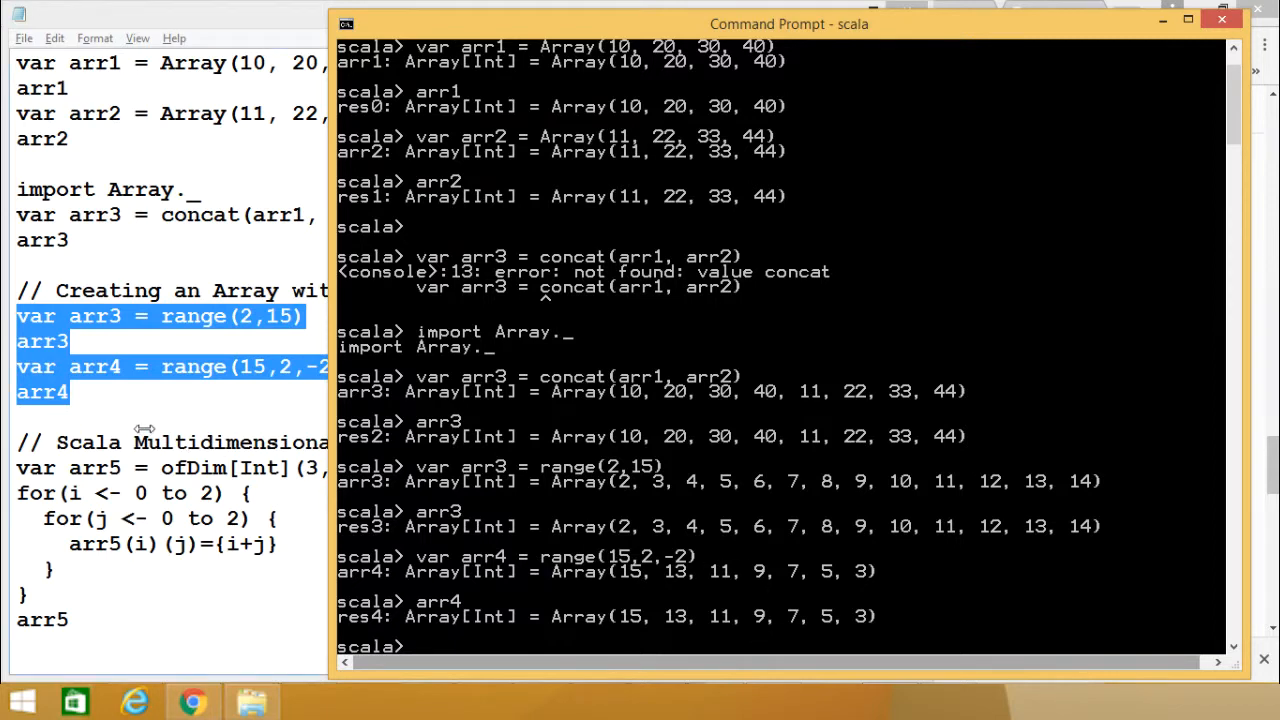
# Bring Notepad forward to review the arr5 = ofDim[Int](3, 3) nested-loop code.
pyautogui.click(467, 14)
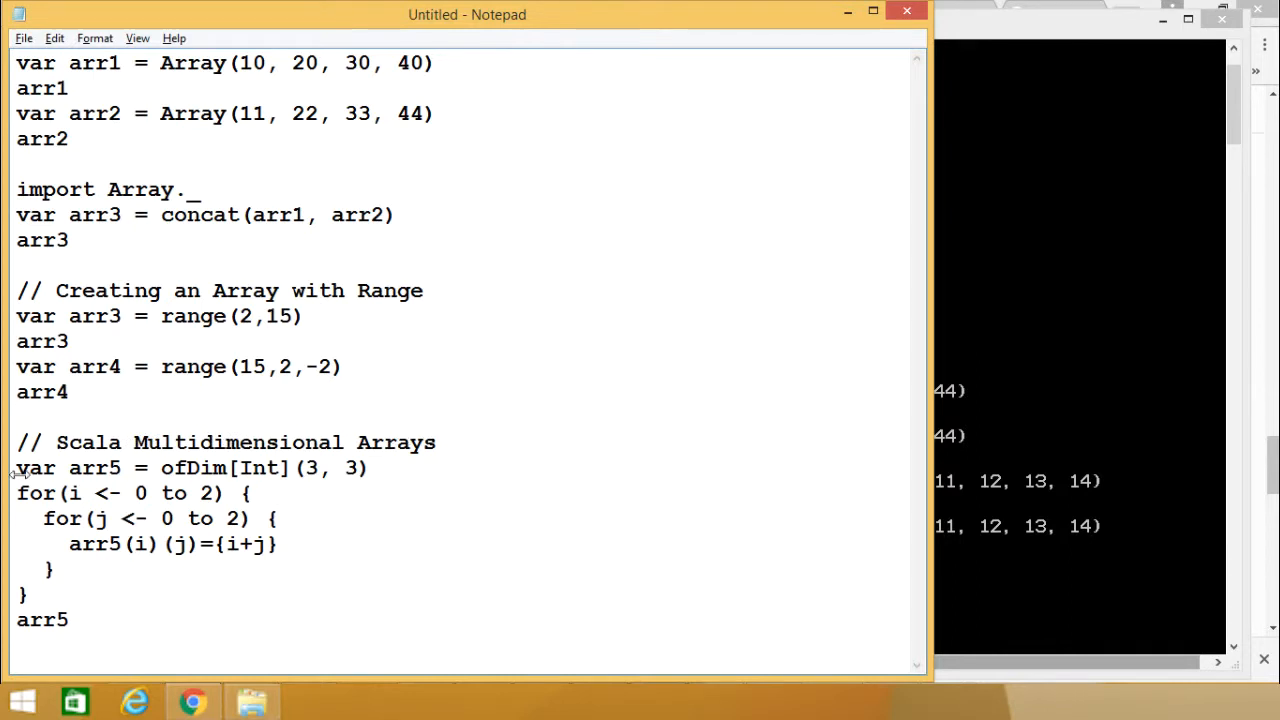
pyautogui.moveTo(120, 467)
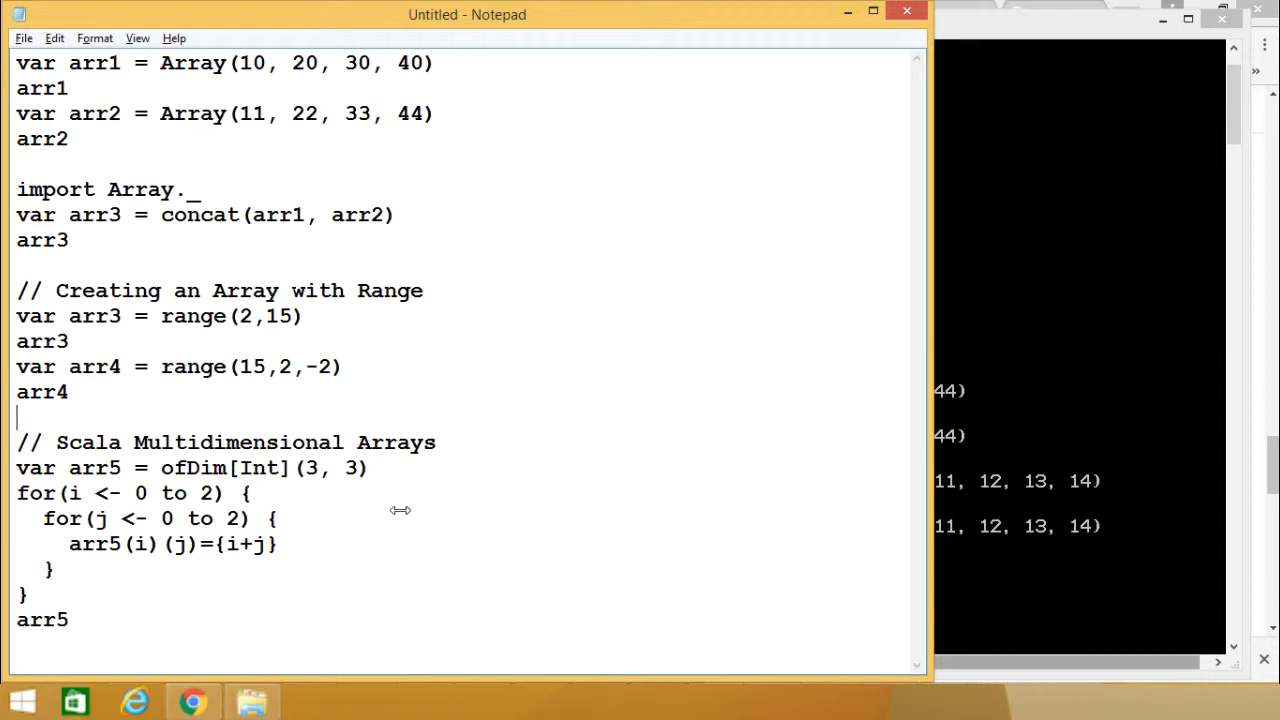
pyautogui.moveTo(105, 495)
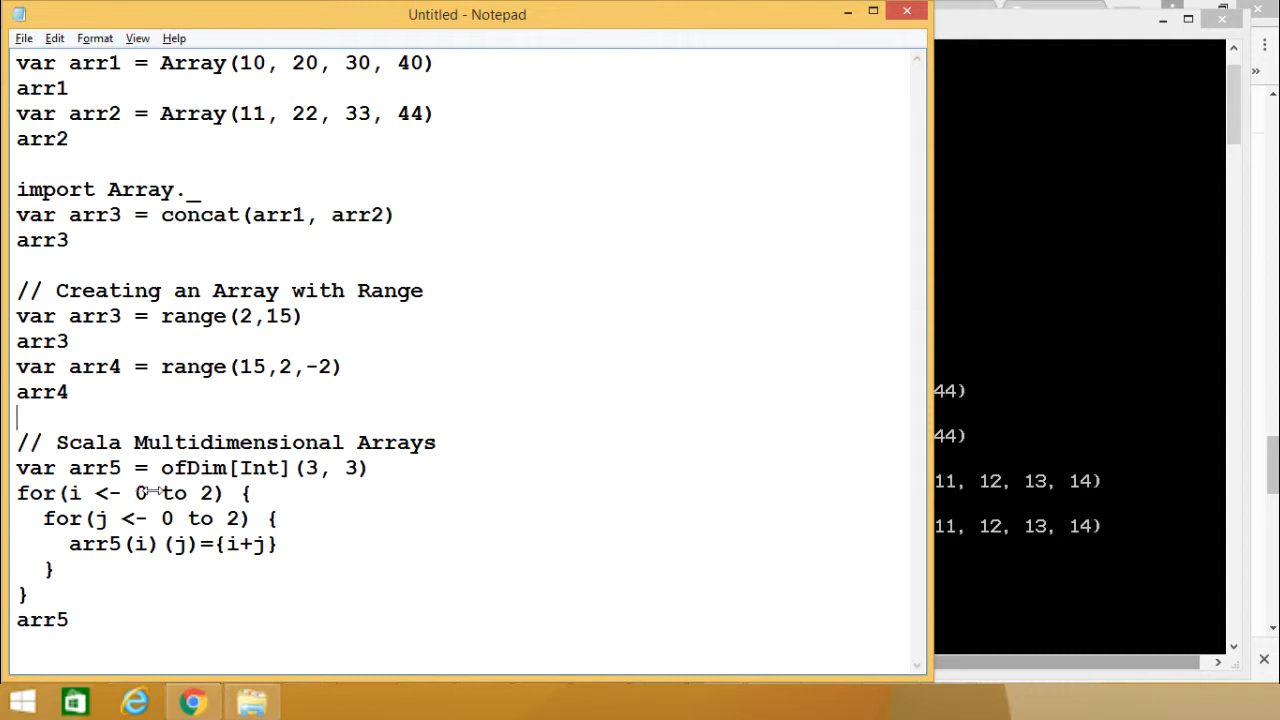
pyautogui.moveTo(160, 518)
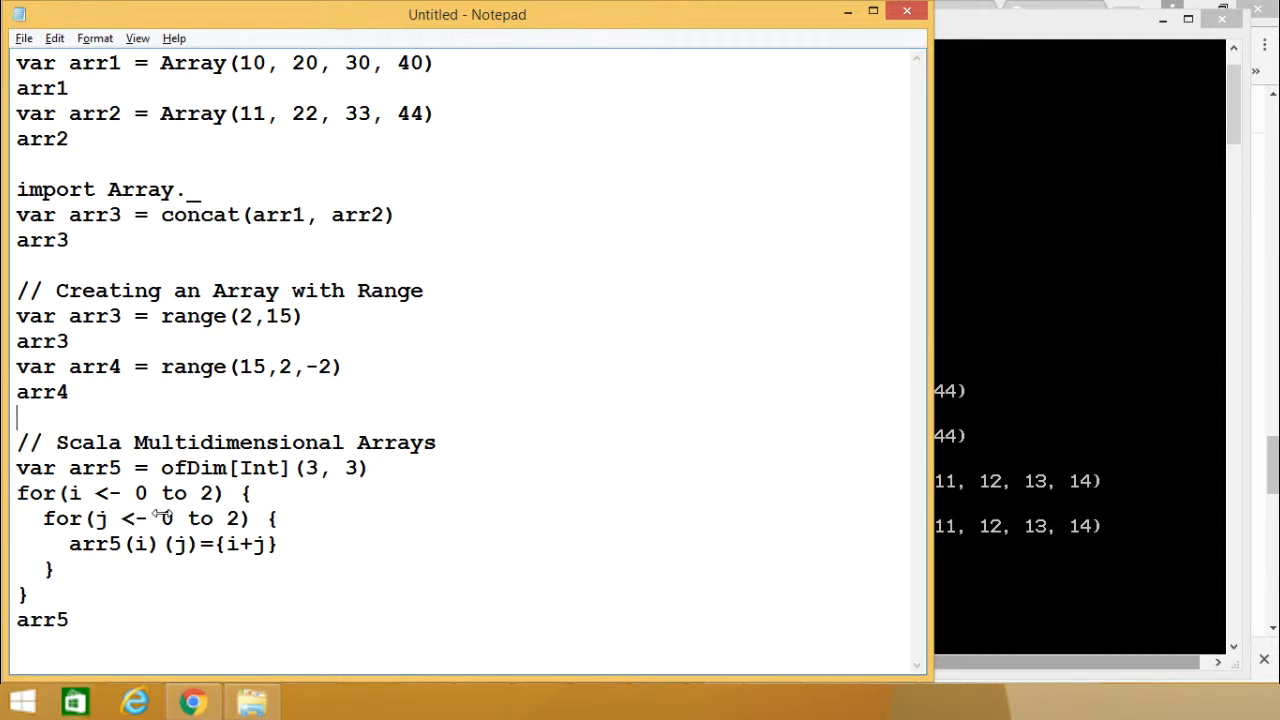
pyautogui.moveTo(80, 486)
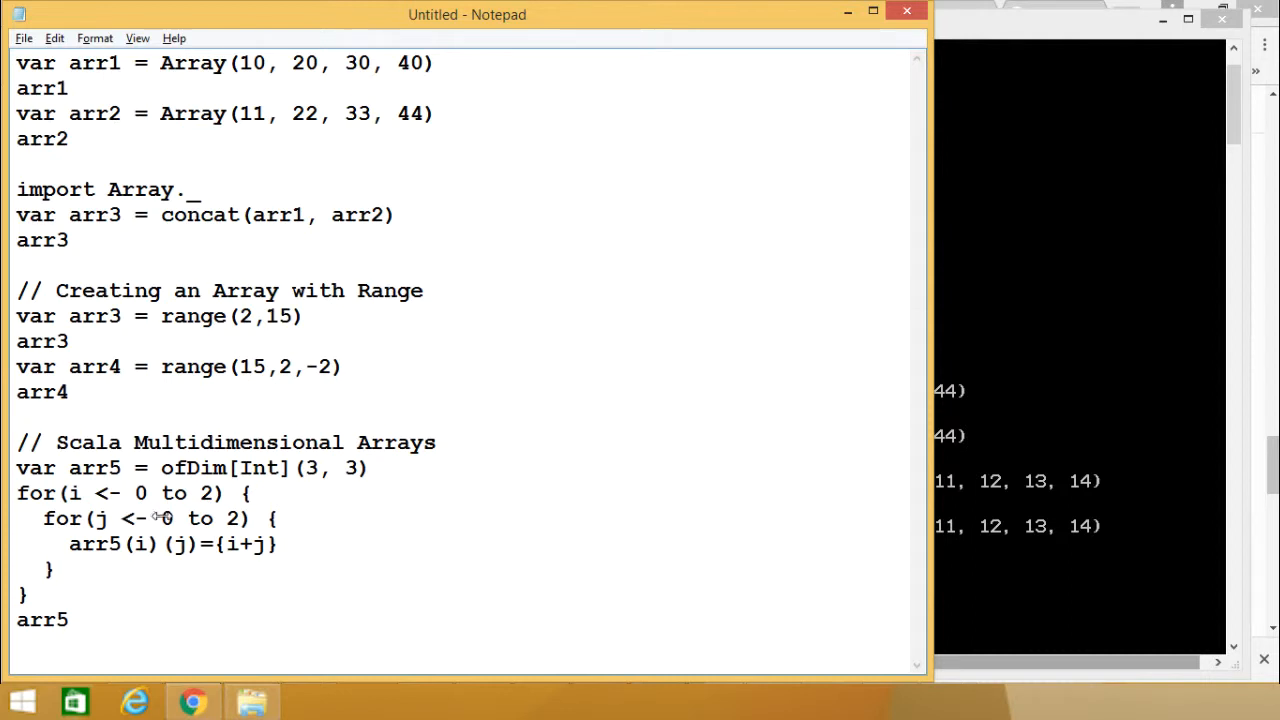
# Run the multidimensional block so arr5 prints rows (0,1,2), (1,2,3), (2,3,4).
pyautogui.moveTo(16, 442); pyautogui.dragTo(53, 570)
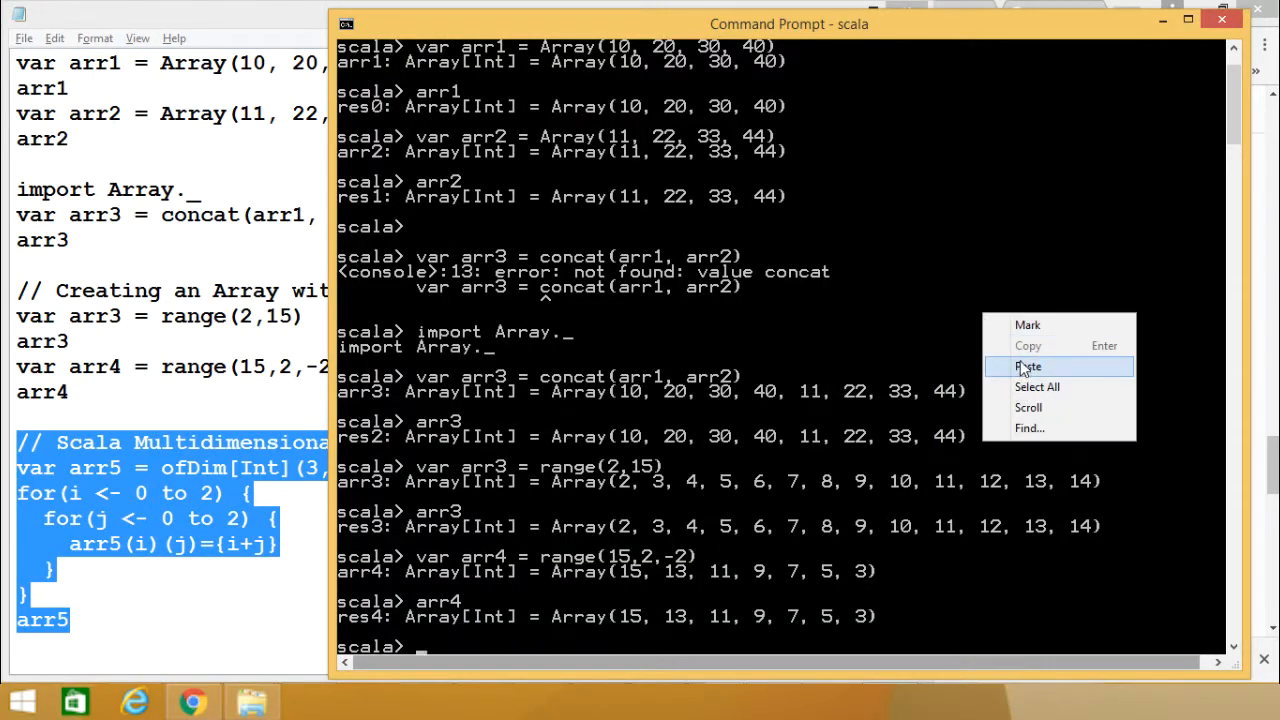
pyautogui.click(1027, 366)
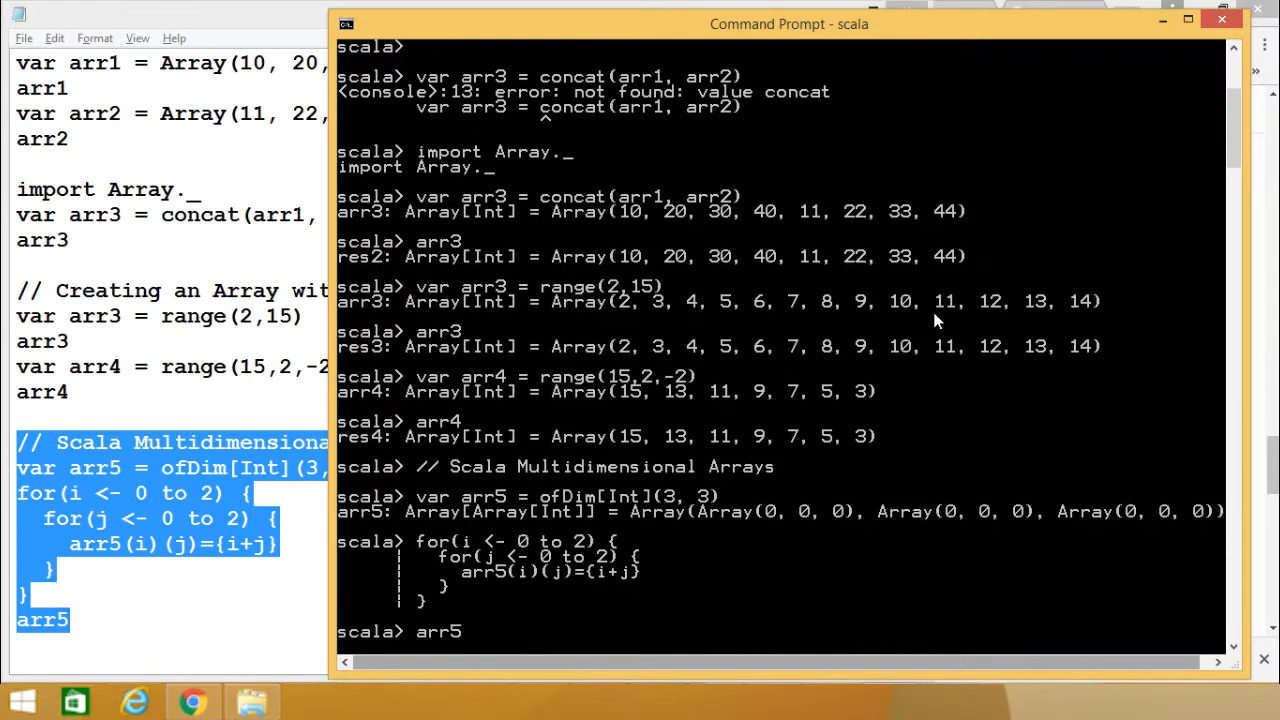
pyautogui.press('enter')
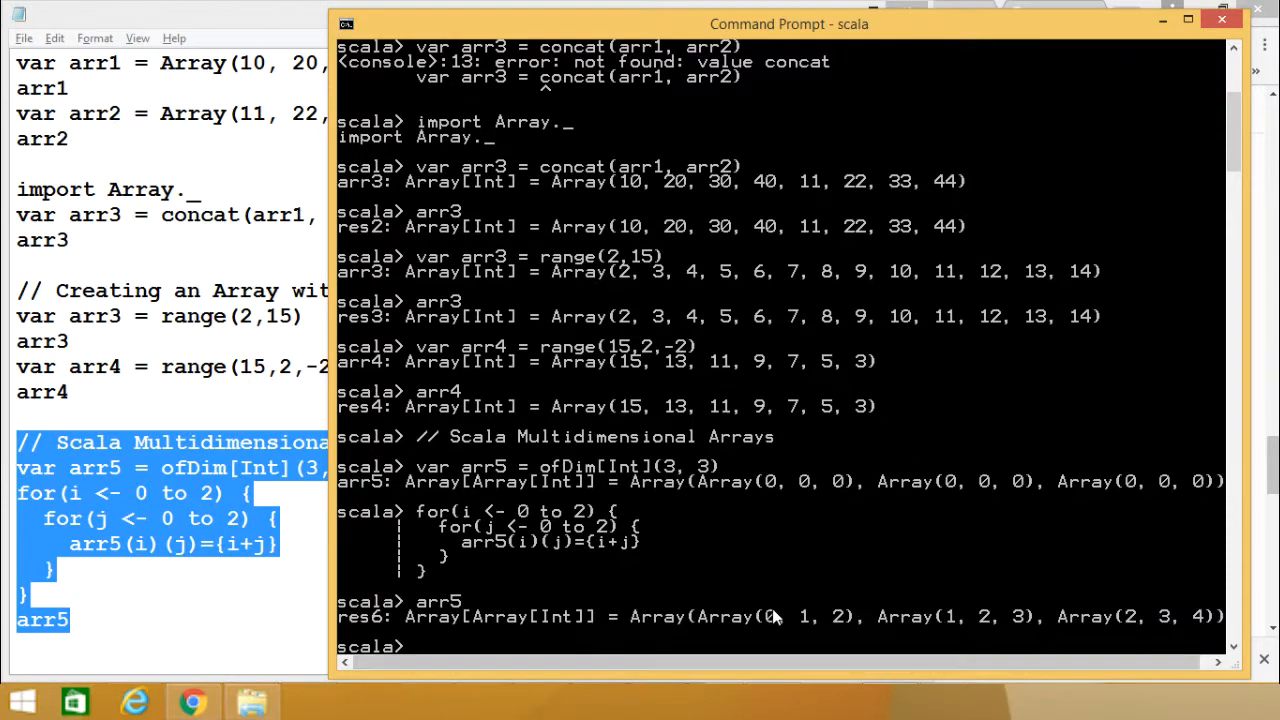
pyautogui.moveTo(1015, 624)
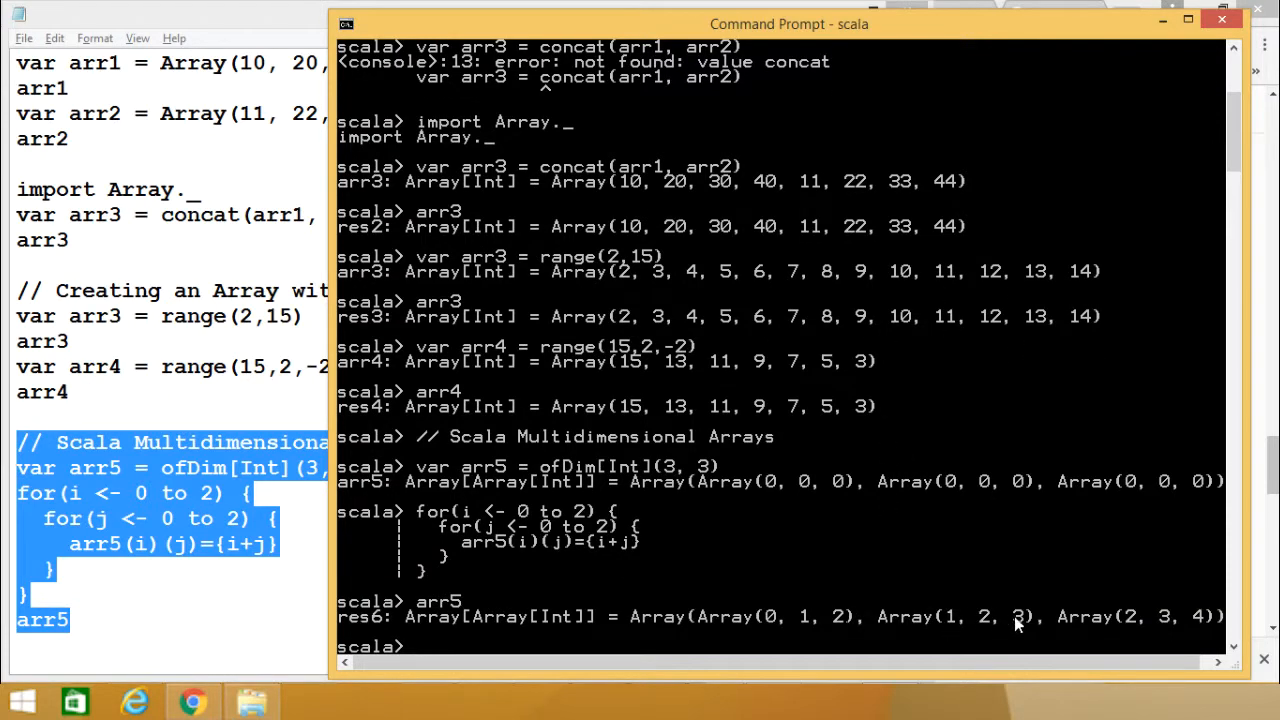
pyautogui.moveTo(1200, 628)
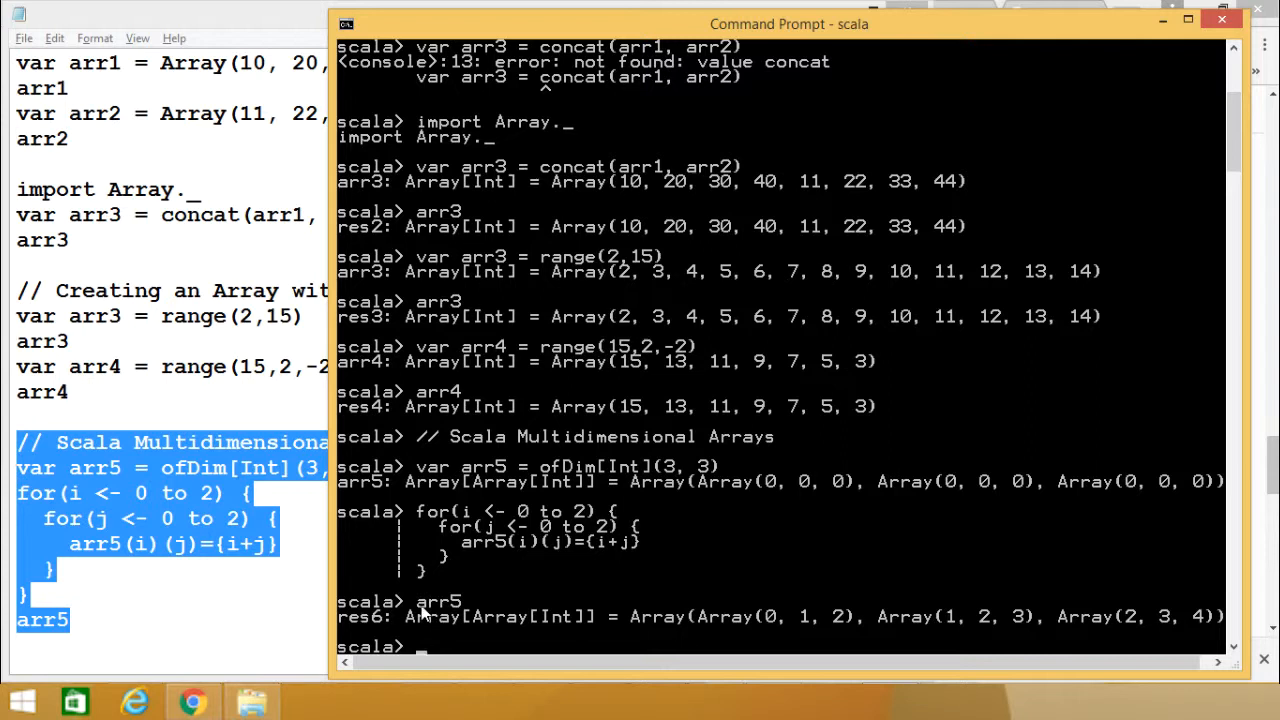
pyautogui.moveTo(578, 590)
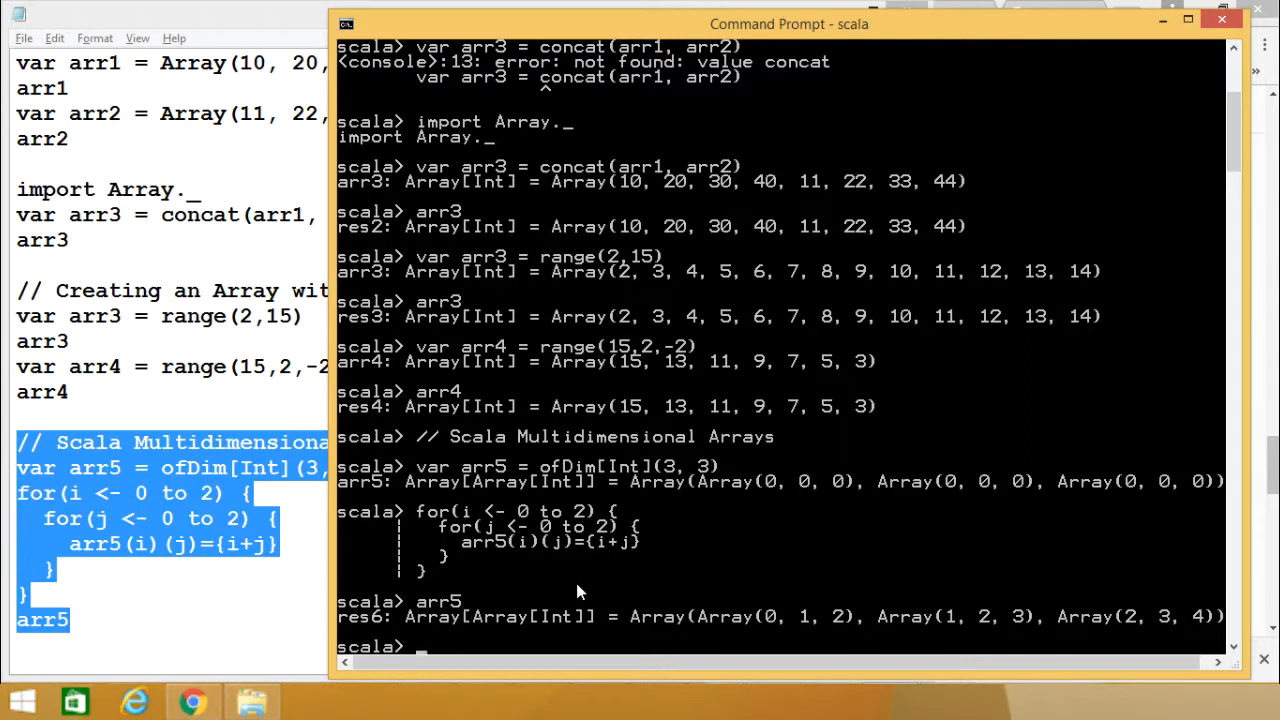